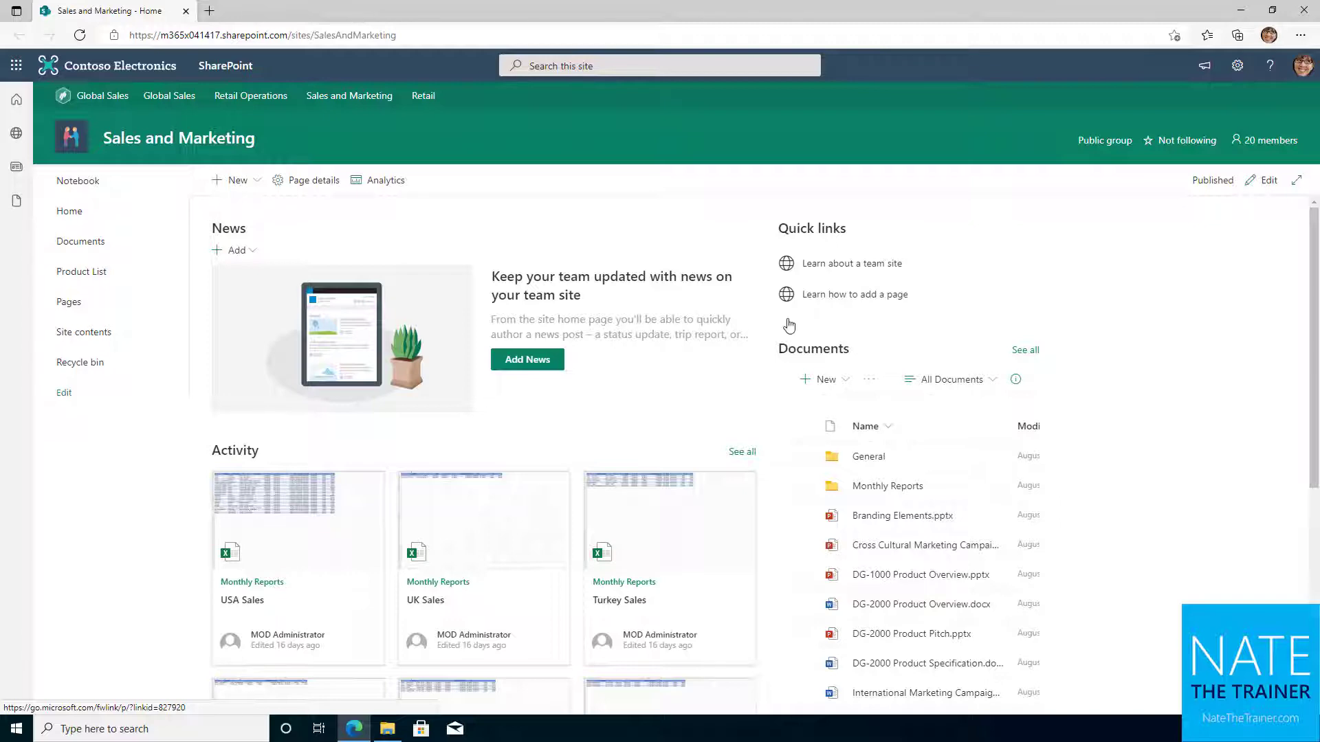
{"action": "mouse_move", "coordinate": [103, 247]}
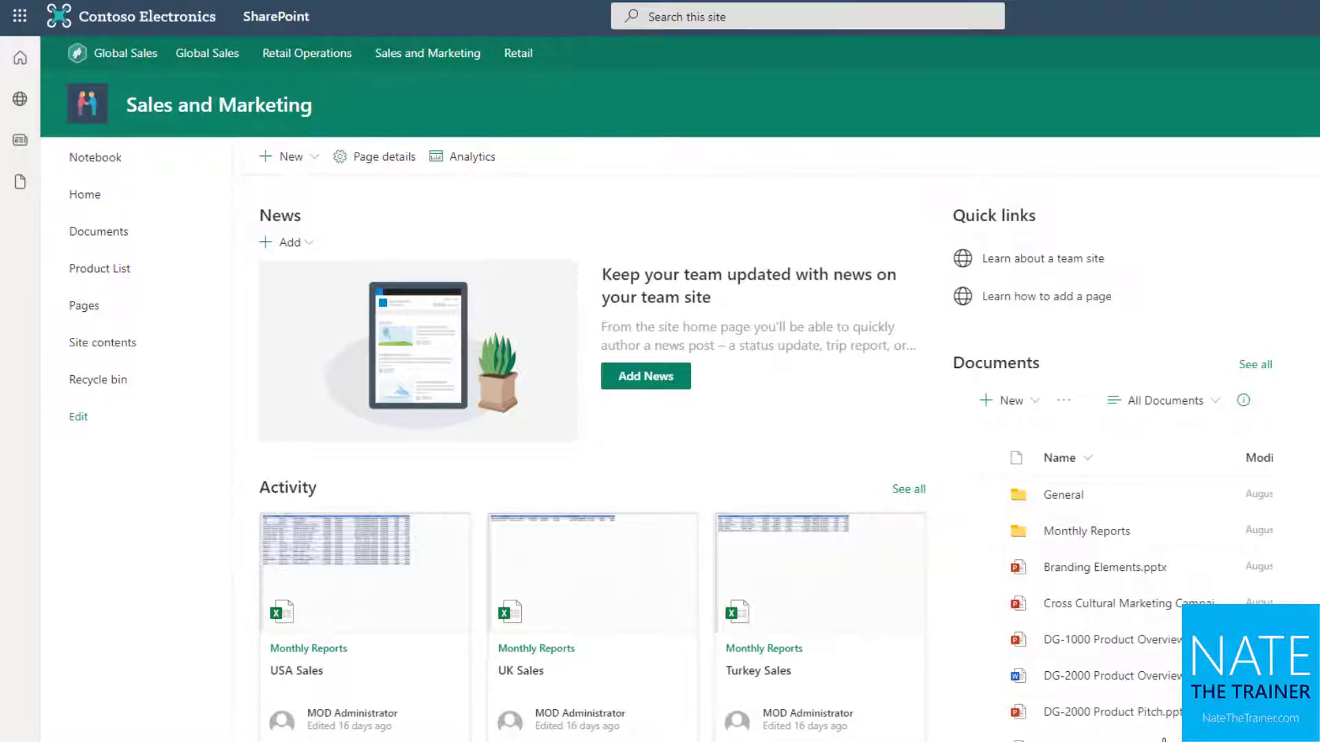
{"action": "mouse_move", "coordinate": [1042, 565]}
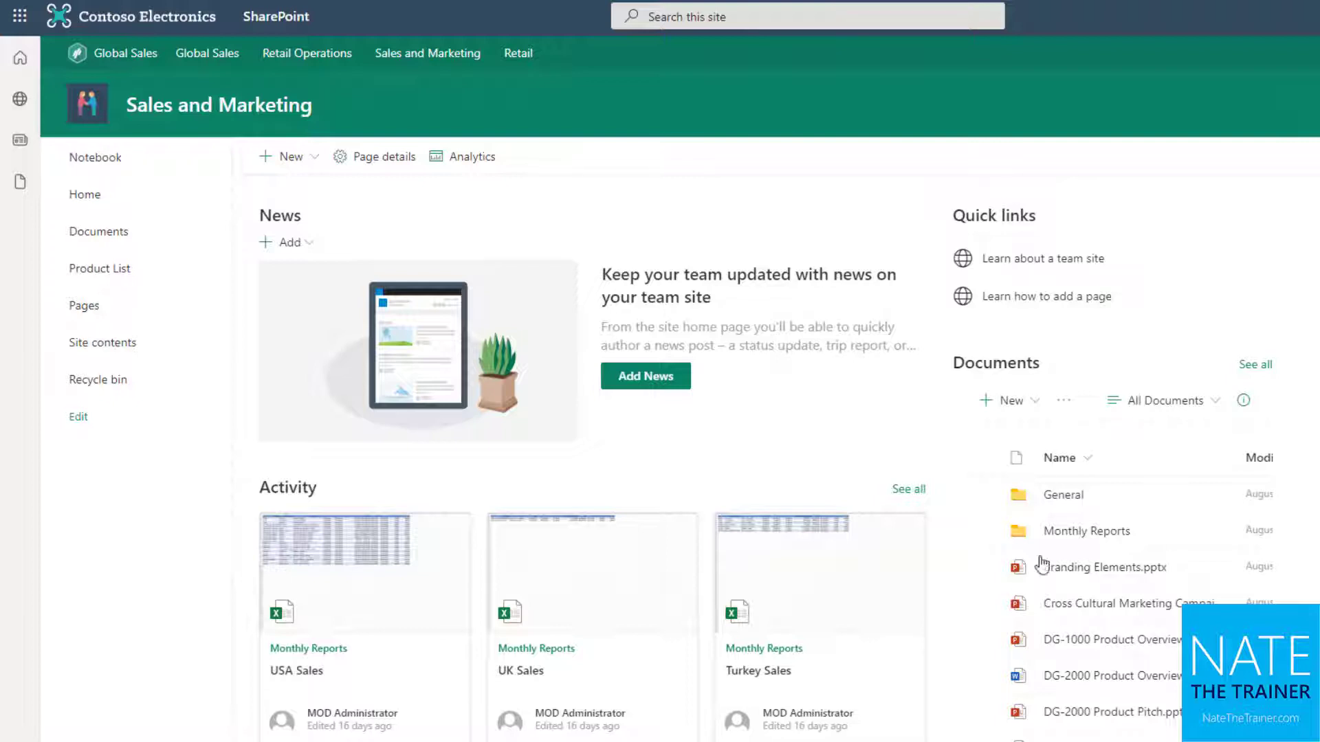
{"action": "mouse_move", "coordinate": [1135, 635]}
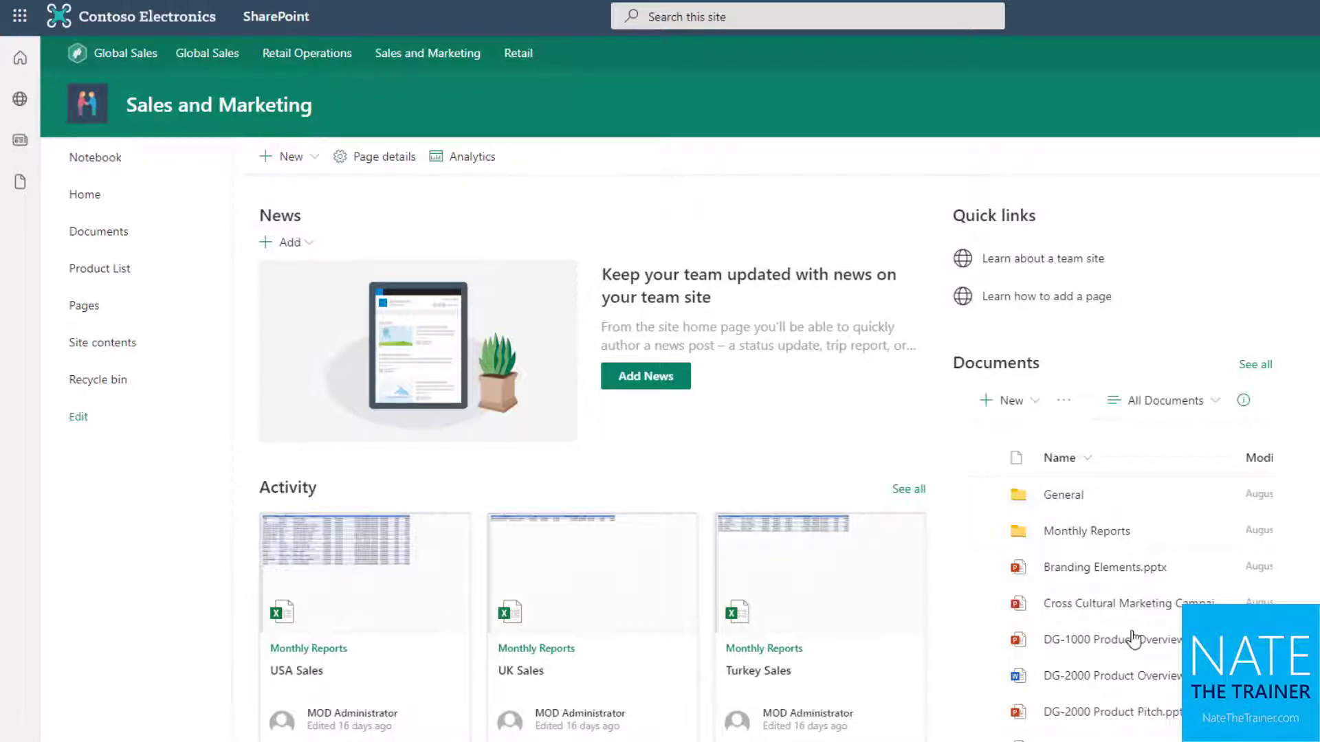
{"action": "mouse_move", "coordinate": [105, 242]}
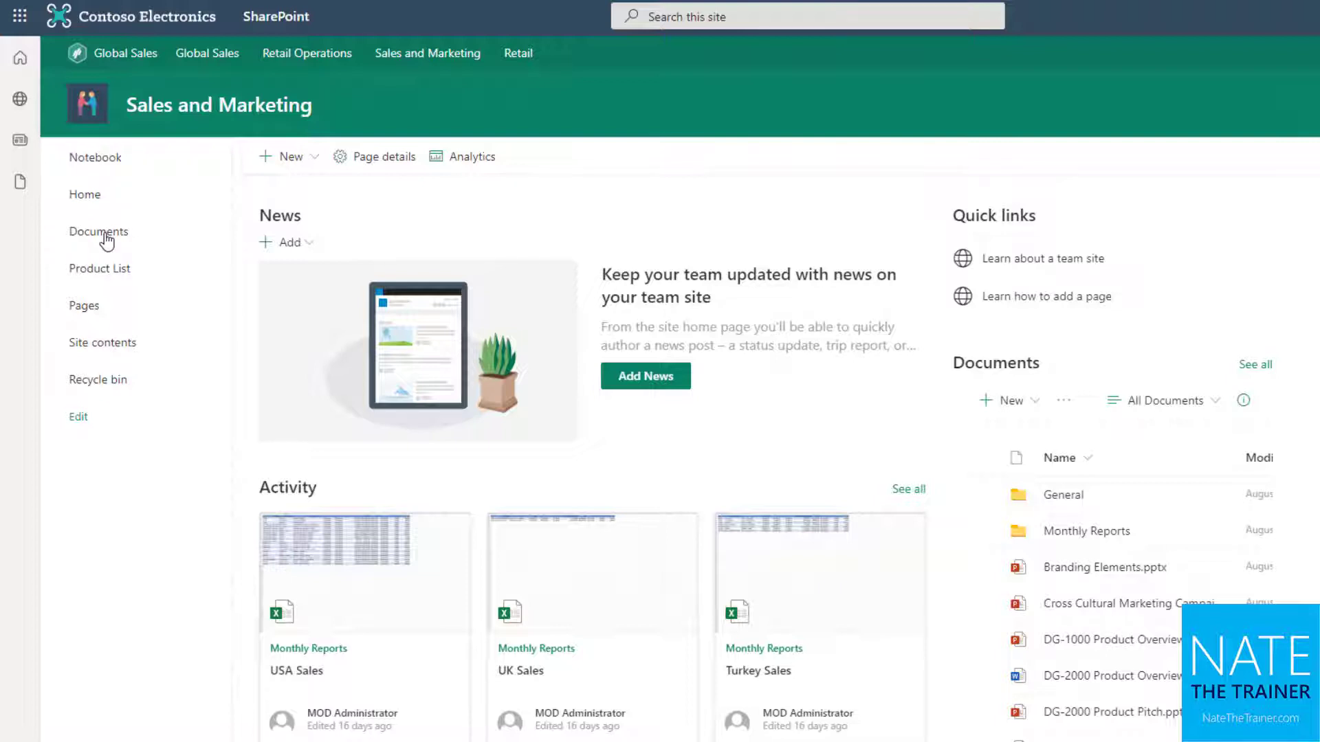
- Open the Documents library and show its New item choices
{"action": "left_click", "coordinate": [99, 232]}
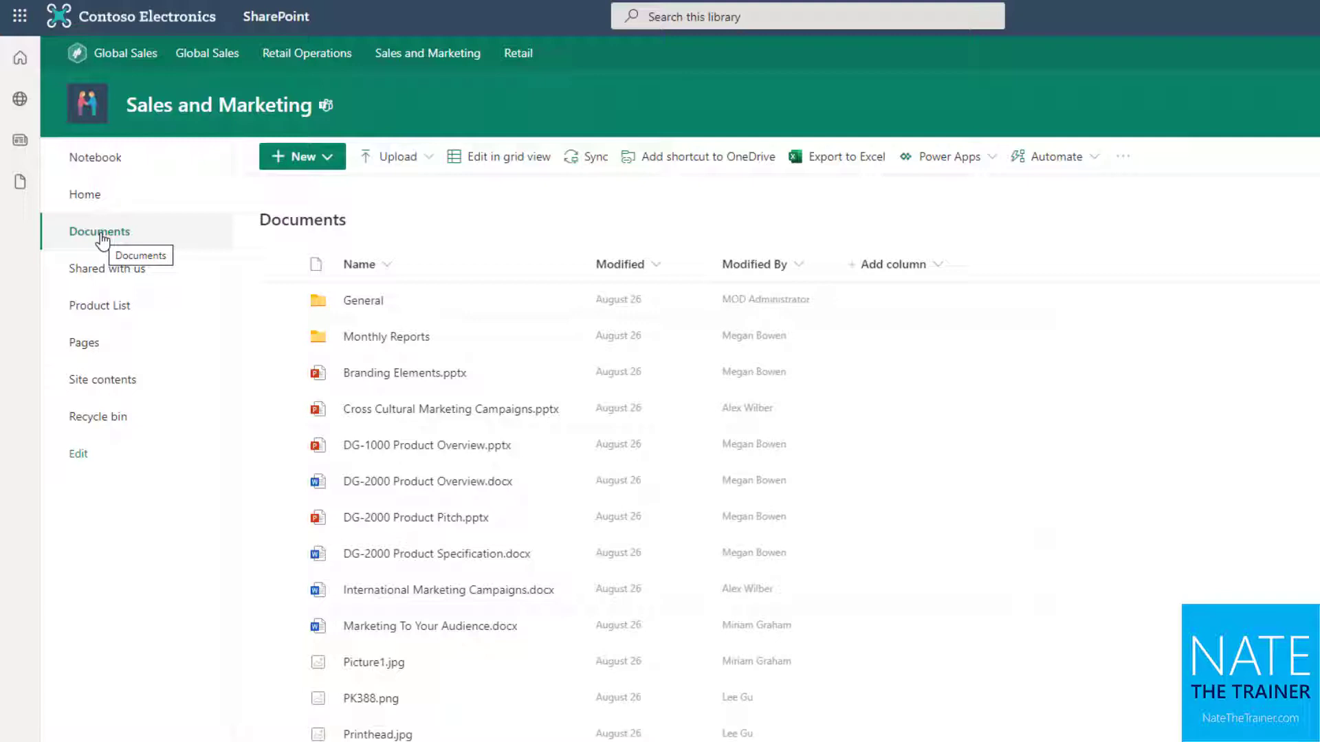
{"action": "mouse_move", "coordinate": [198, 229]}
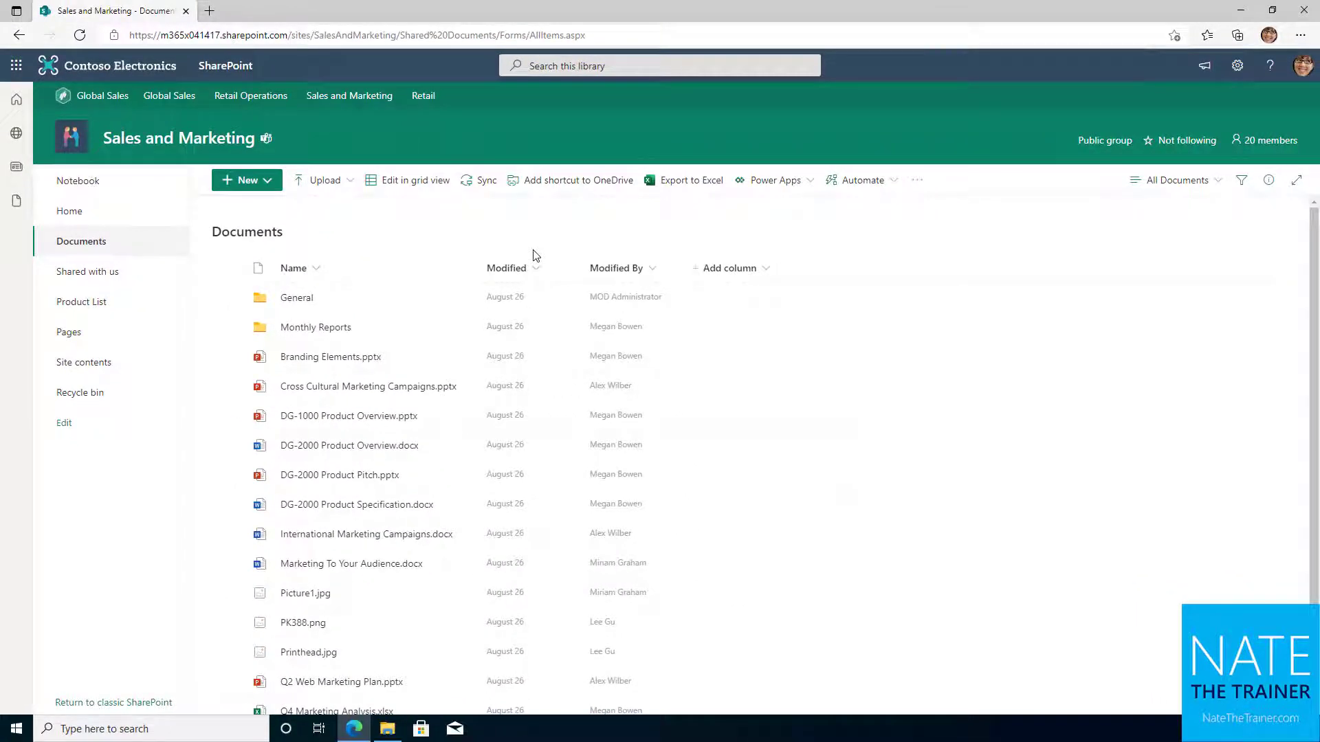
{"action": "left_click", "coordinate": [244, 180]}
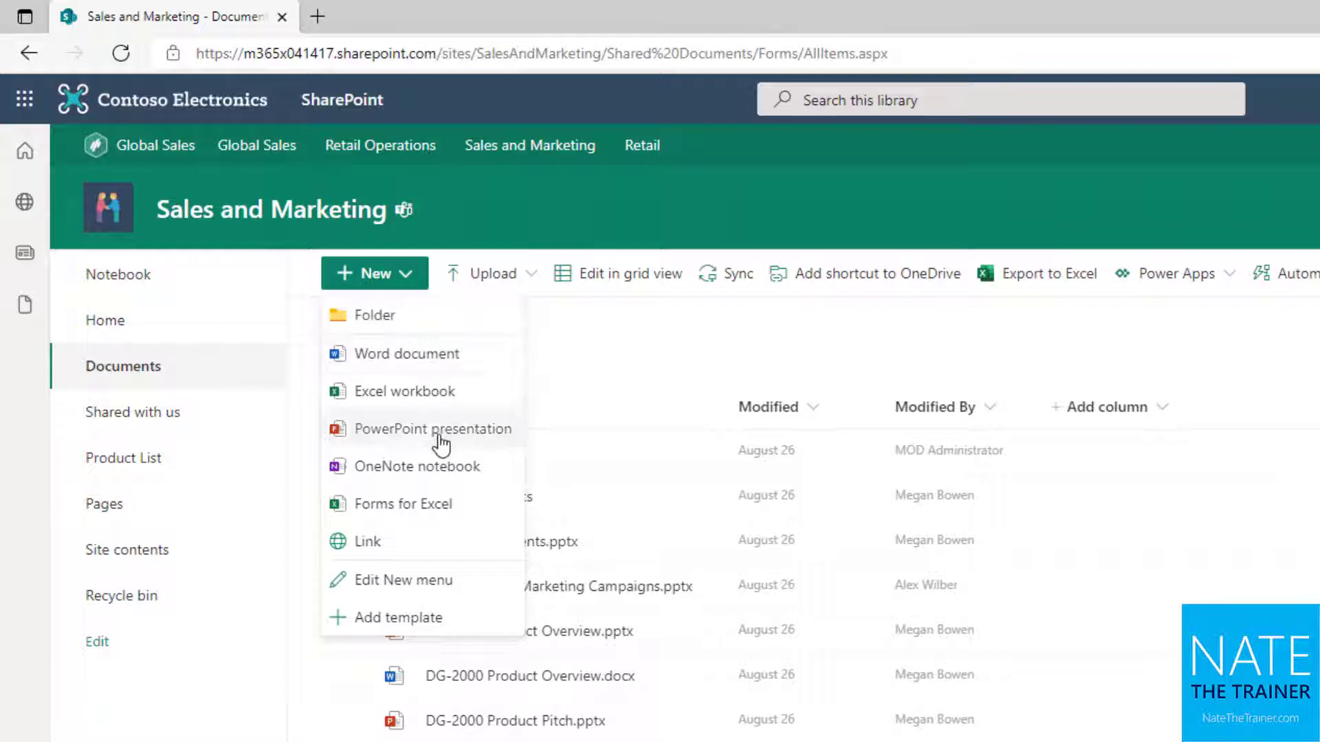
{"action": "mouse_move", "coordinate": [419, 617]}
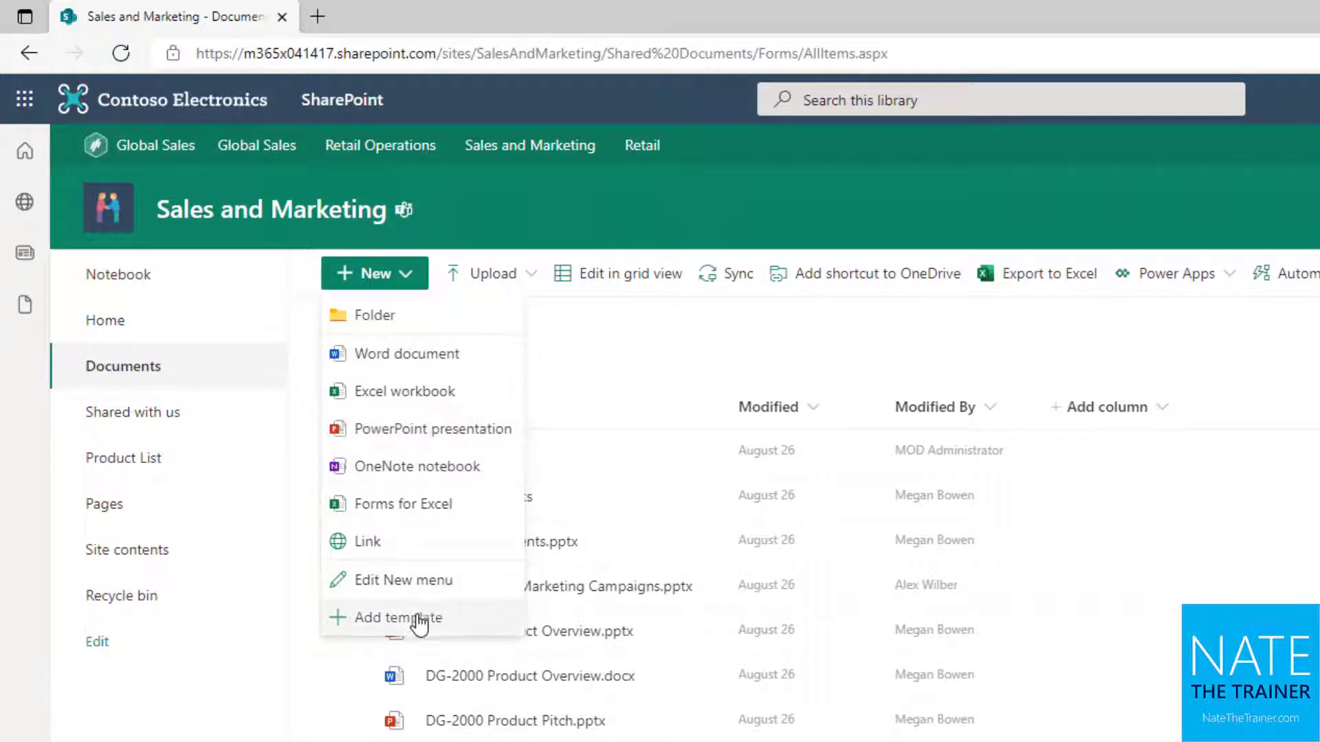
{"action": "mouse_move", "coordinate": [396, 581]}
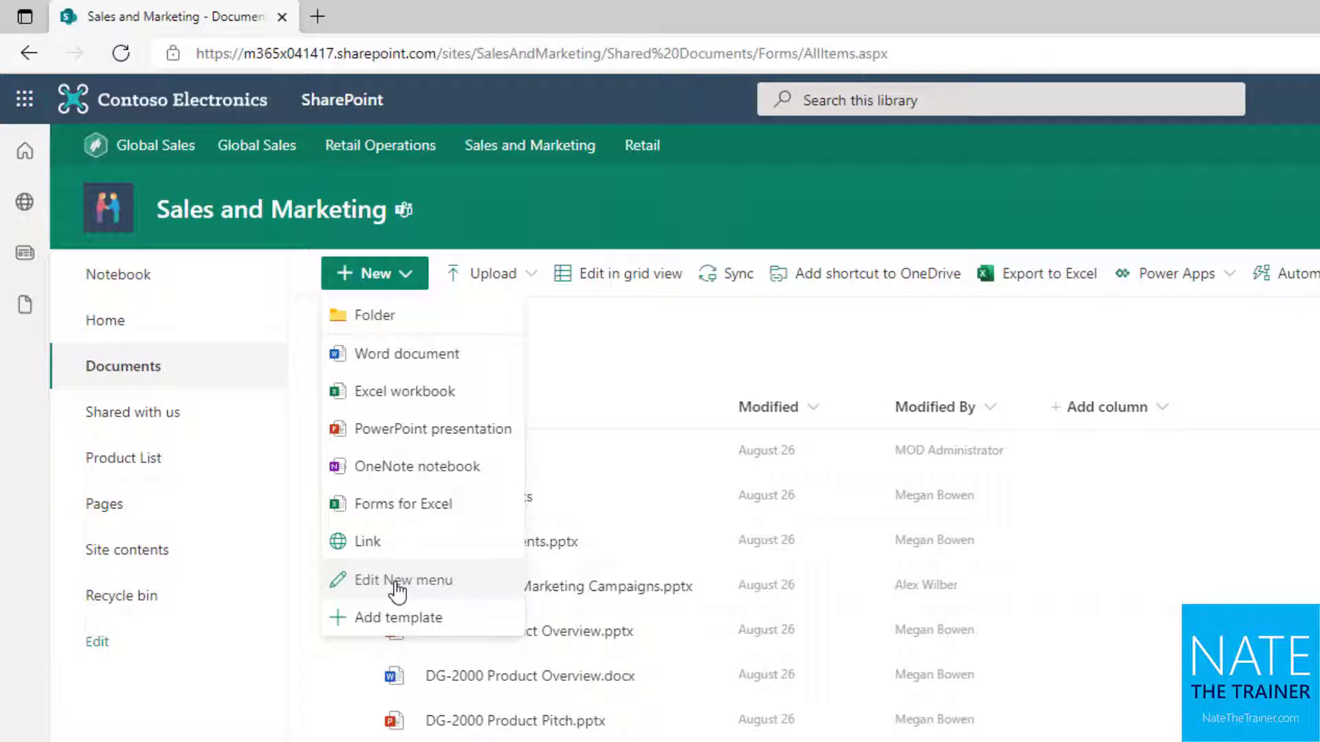
{"action": "mouse_move", "coordinate": [428, 466]}
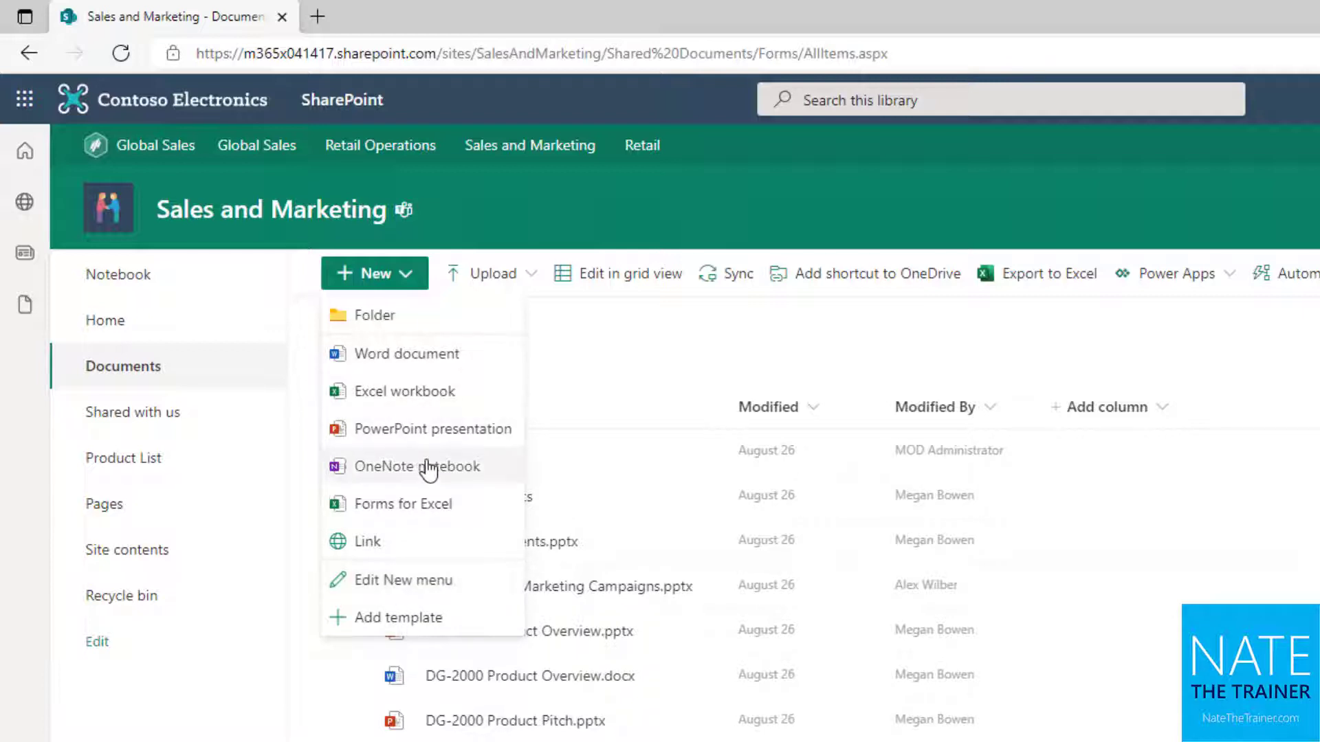
{"action": "mouse_move", "coordinate": [421, 617]}
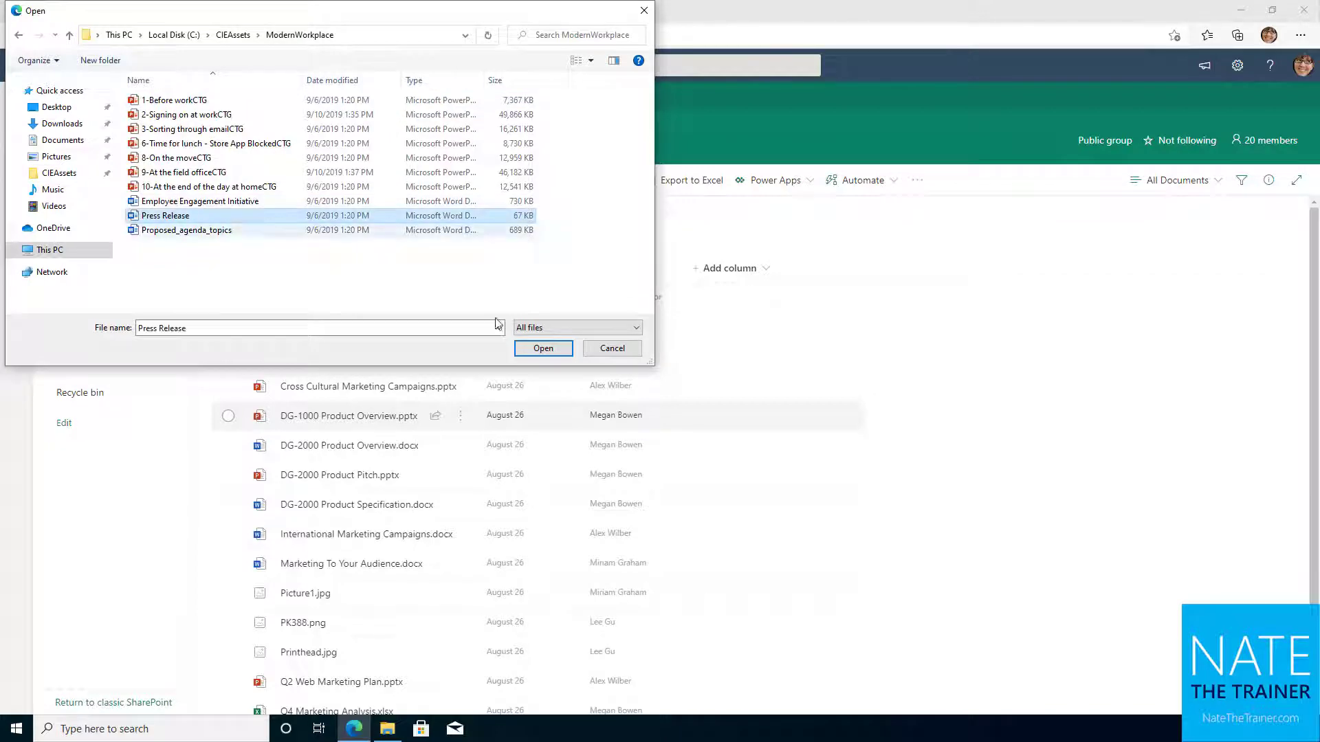
- Add Press Release as a new-item template and create a document from it
{"action": "left_click", "coordinate": [543, 348]}
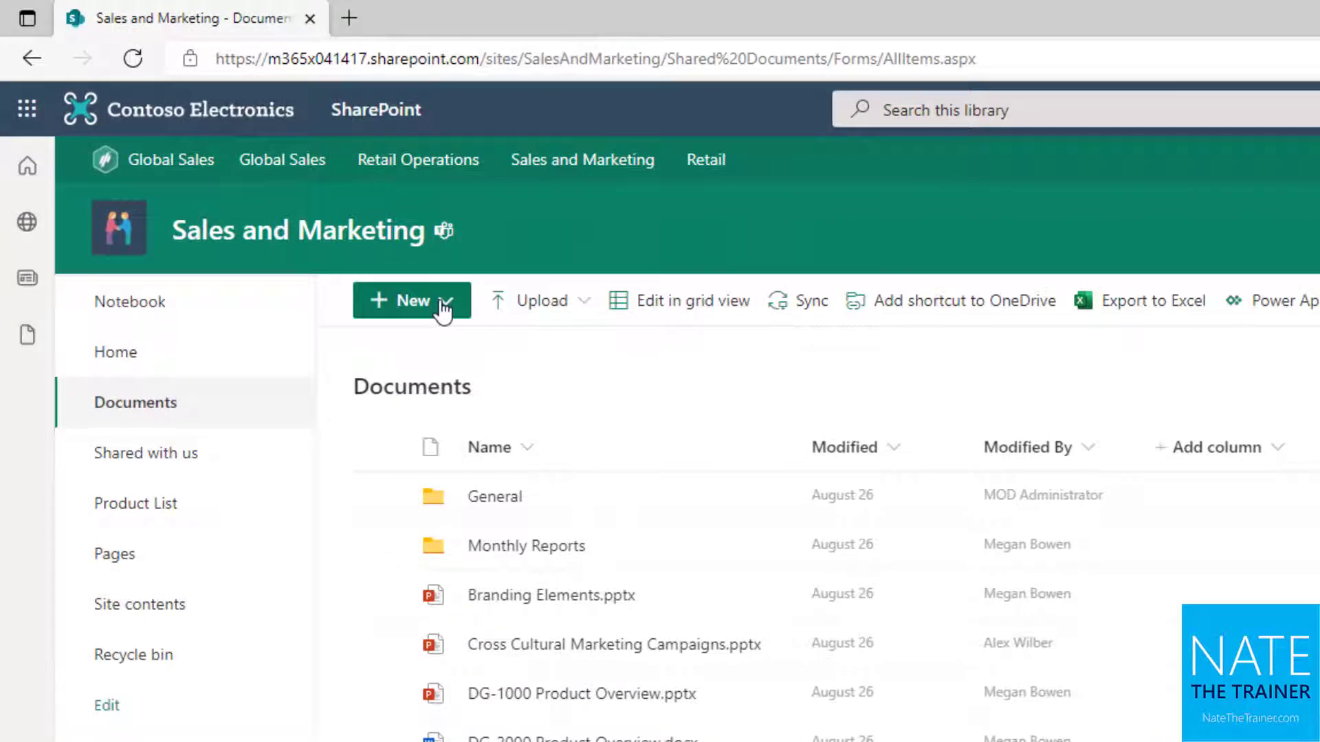
{"action": "left_click", "coordinate": [411, 300]}
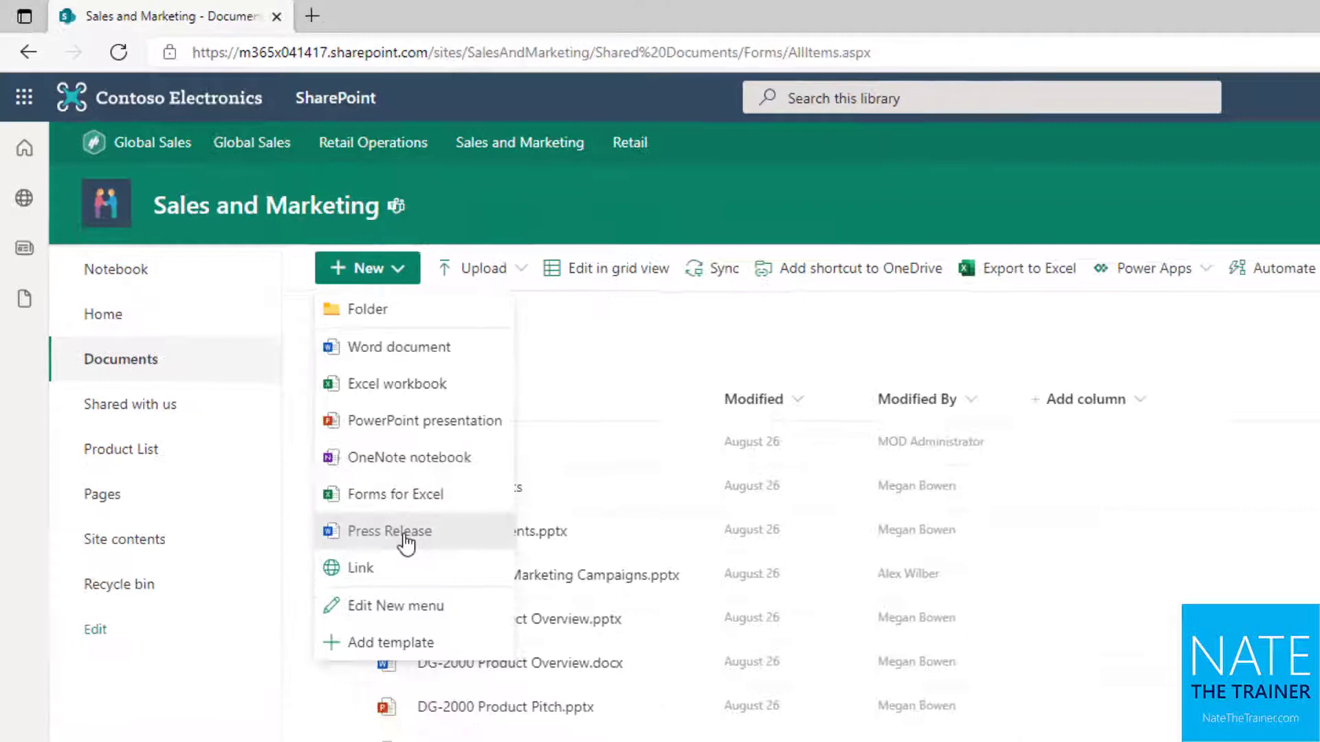
{"action": "left_click", "coordinate": [389, 531]}
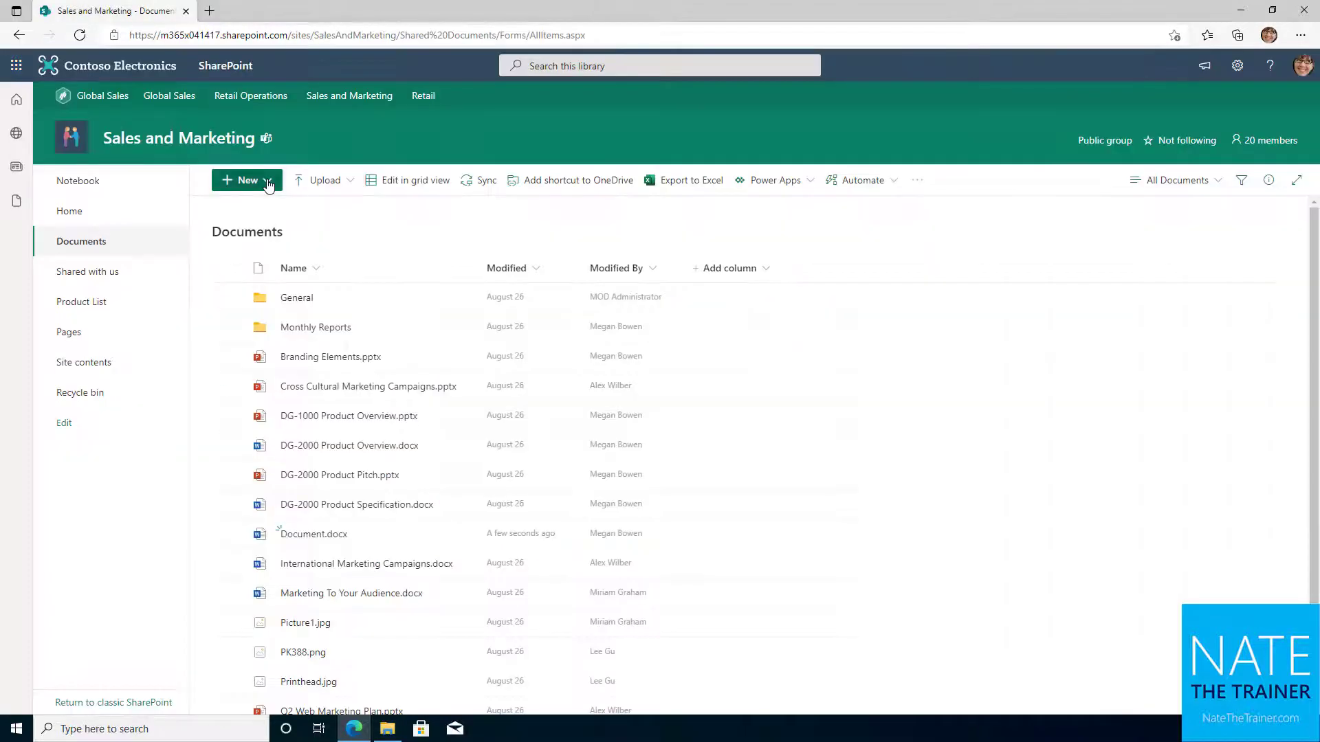
- Hide OneNote notebook and Forms for Excel from New, then verify the list
{"action": "left_click", "coordinate": [244, 180]}
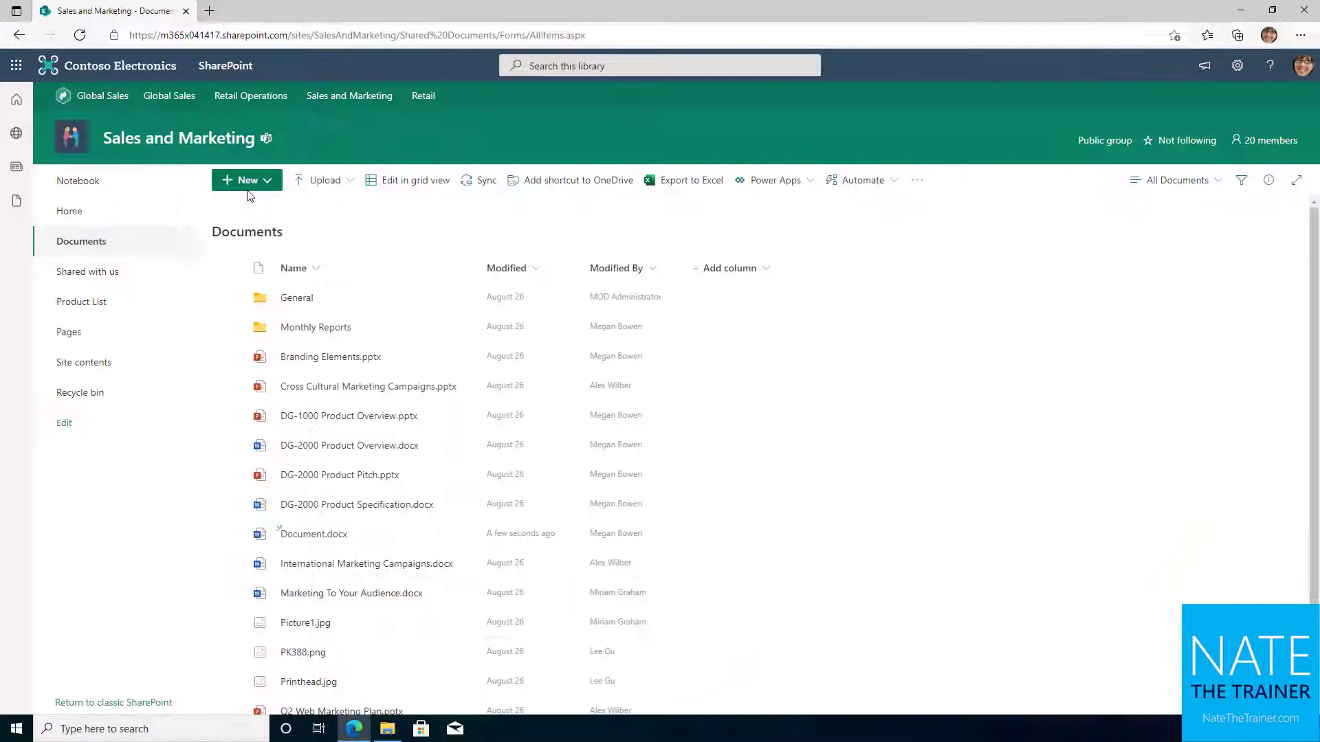
{"action": "left_click", "coordinate": [245, 180]}
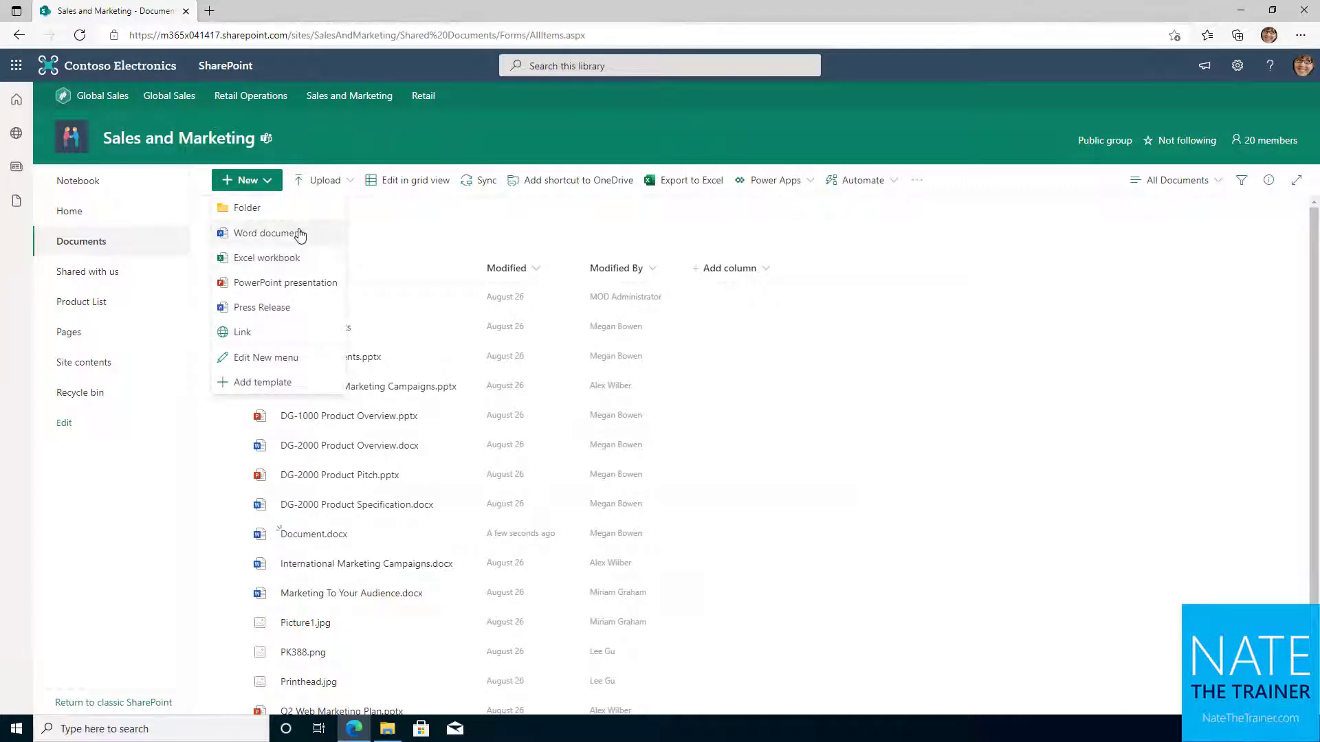
{"action": "mouse_move", "coordinate": [297, 249]}
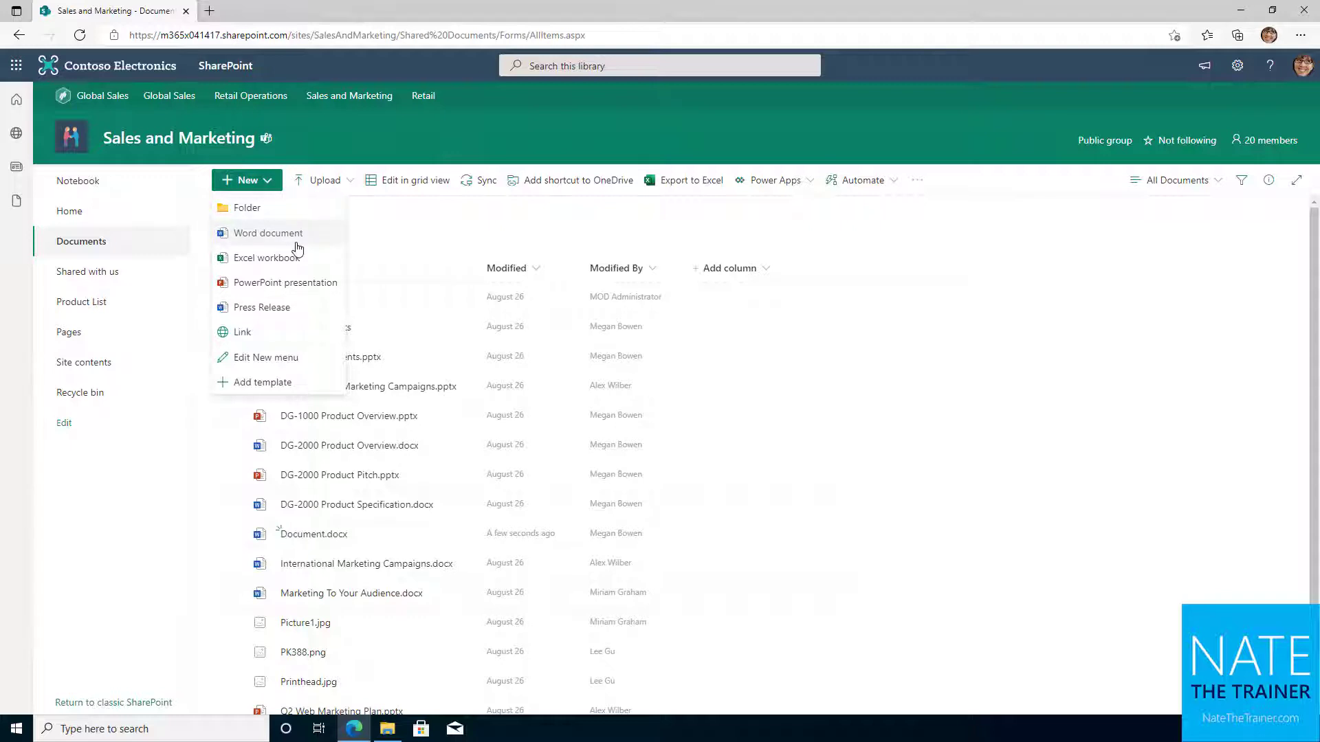
{"action": "mouse_move", "coordinate": [301, 249]}
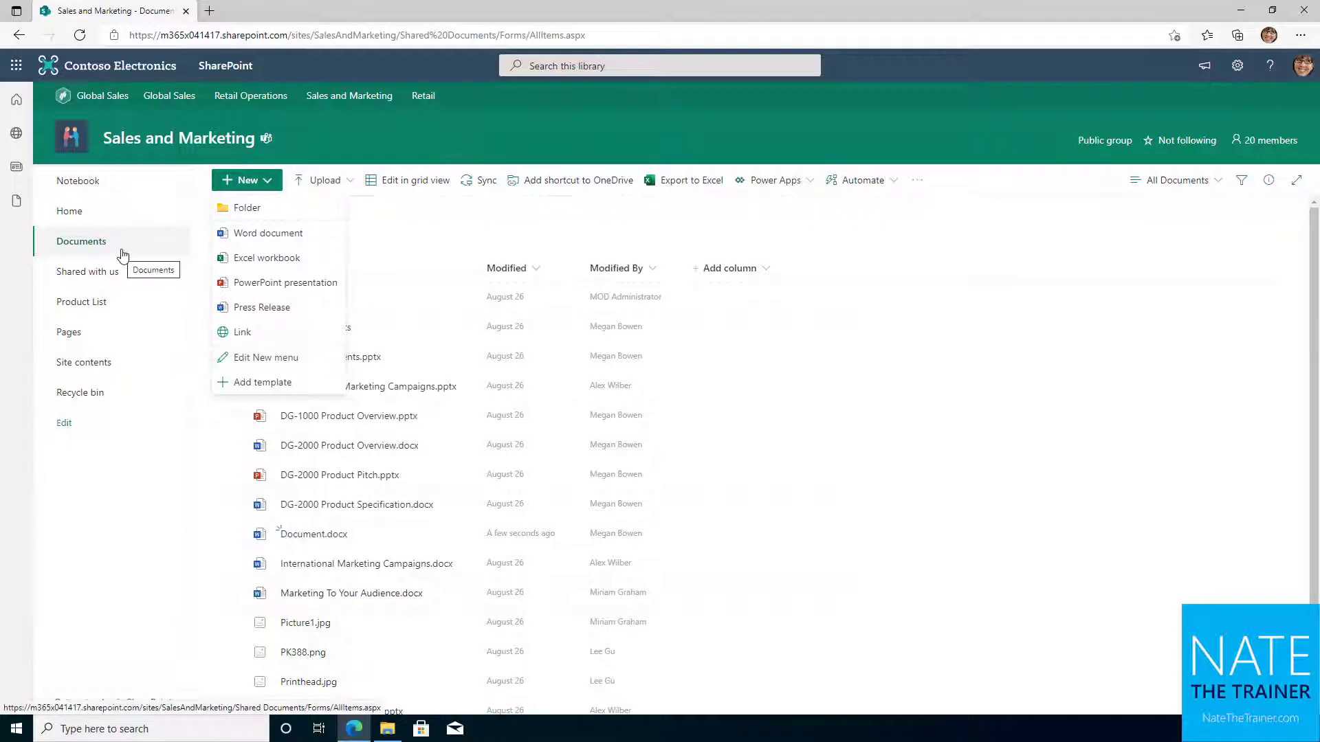
- Close the New choices and show the Files, Folder and Template upload options
{"action": "left_click", "coordinate": [246, 180]}
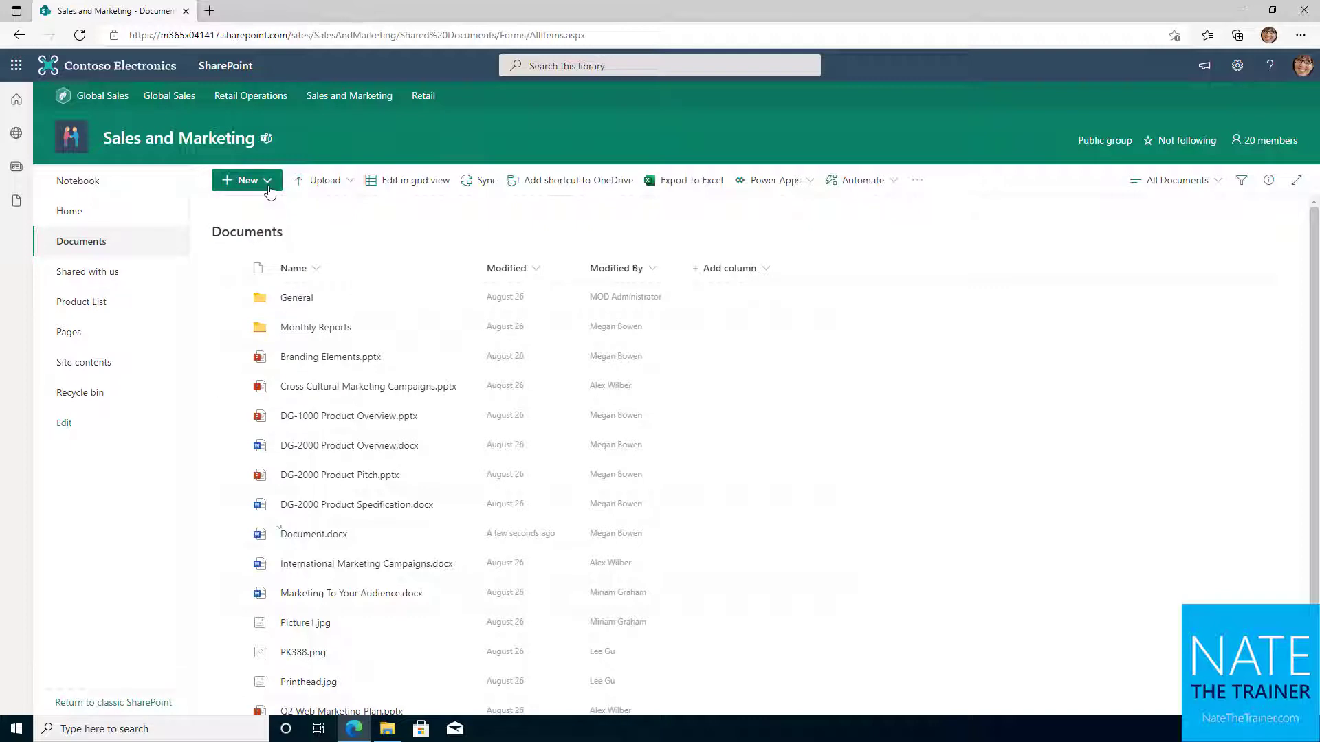
{"action": "mouse_move", "coordinate": [245, 180]}
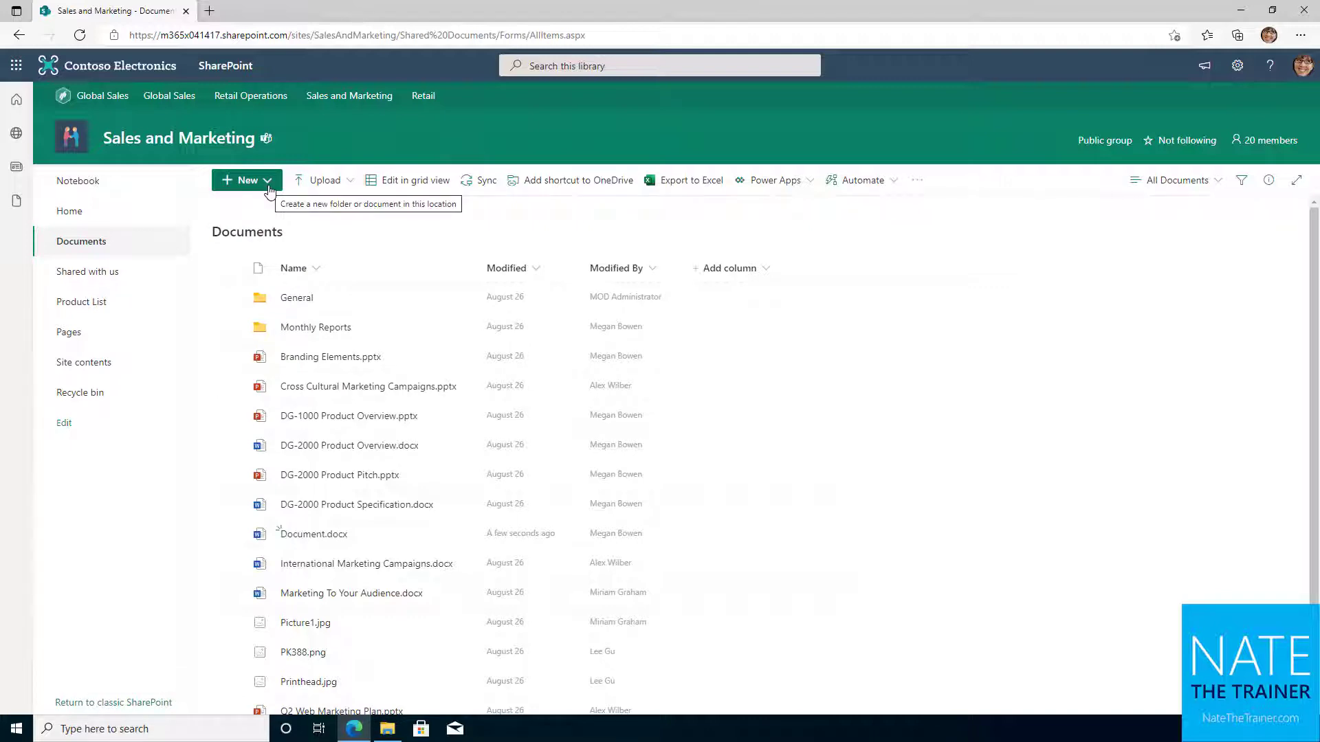
{"action": "mouse_move", "coordinate": [326, 180]}
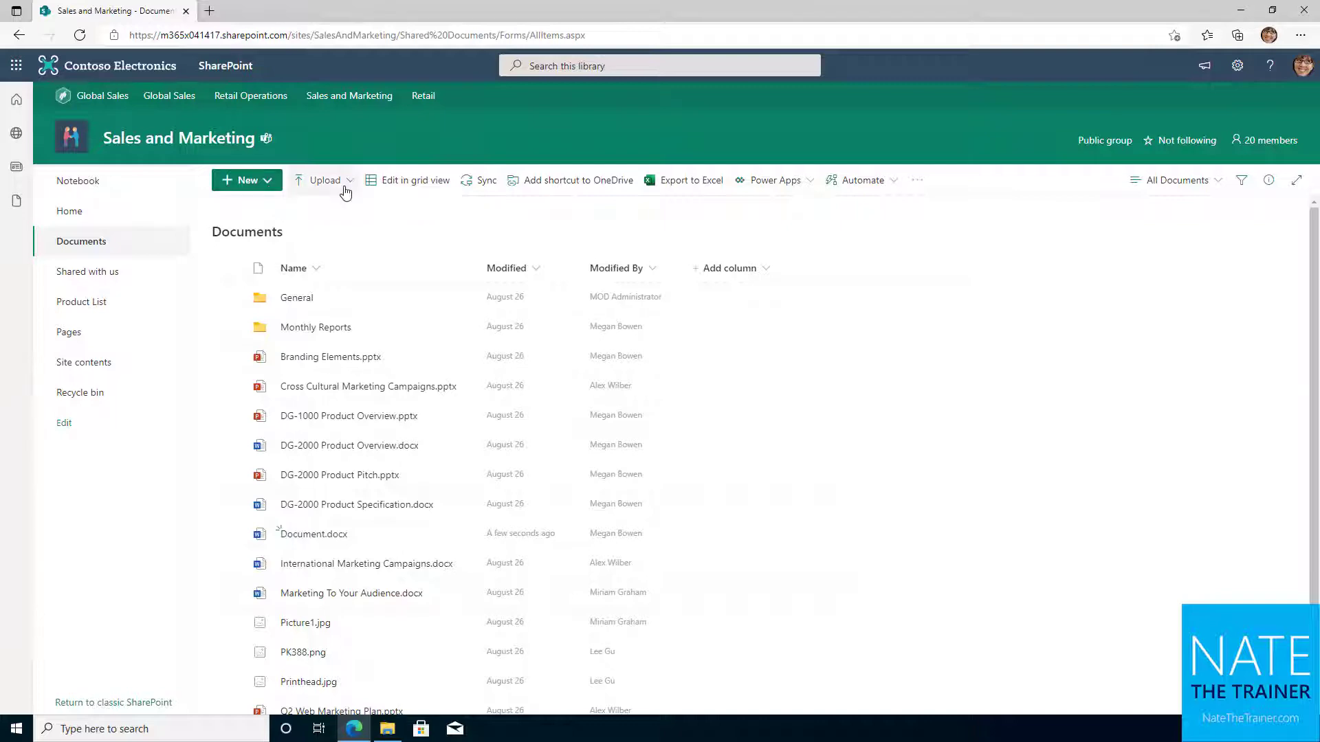
{"action": "mouse_move", "coordinate": [326, 180]}
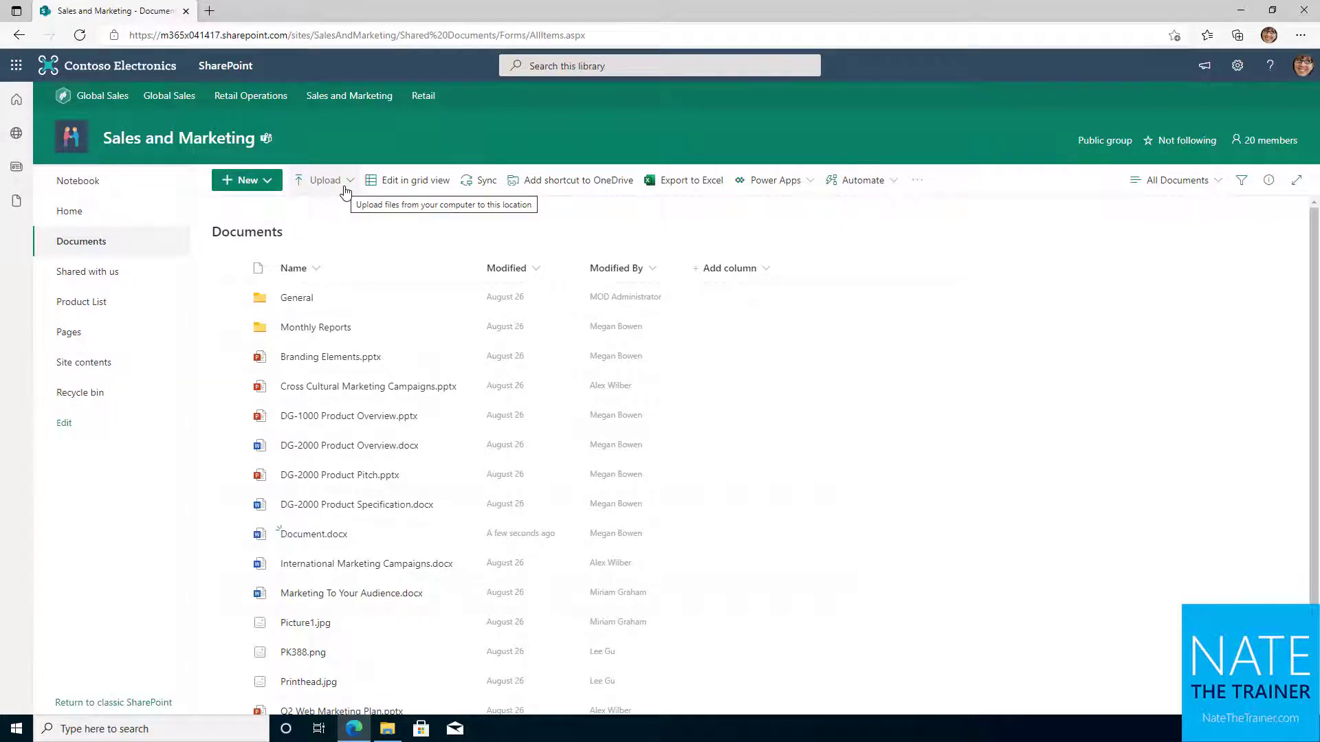
{"action": "left_click", "coordinate": [323, 180]}
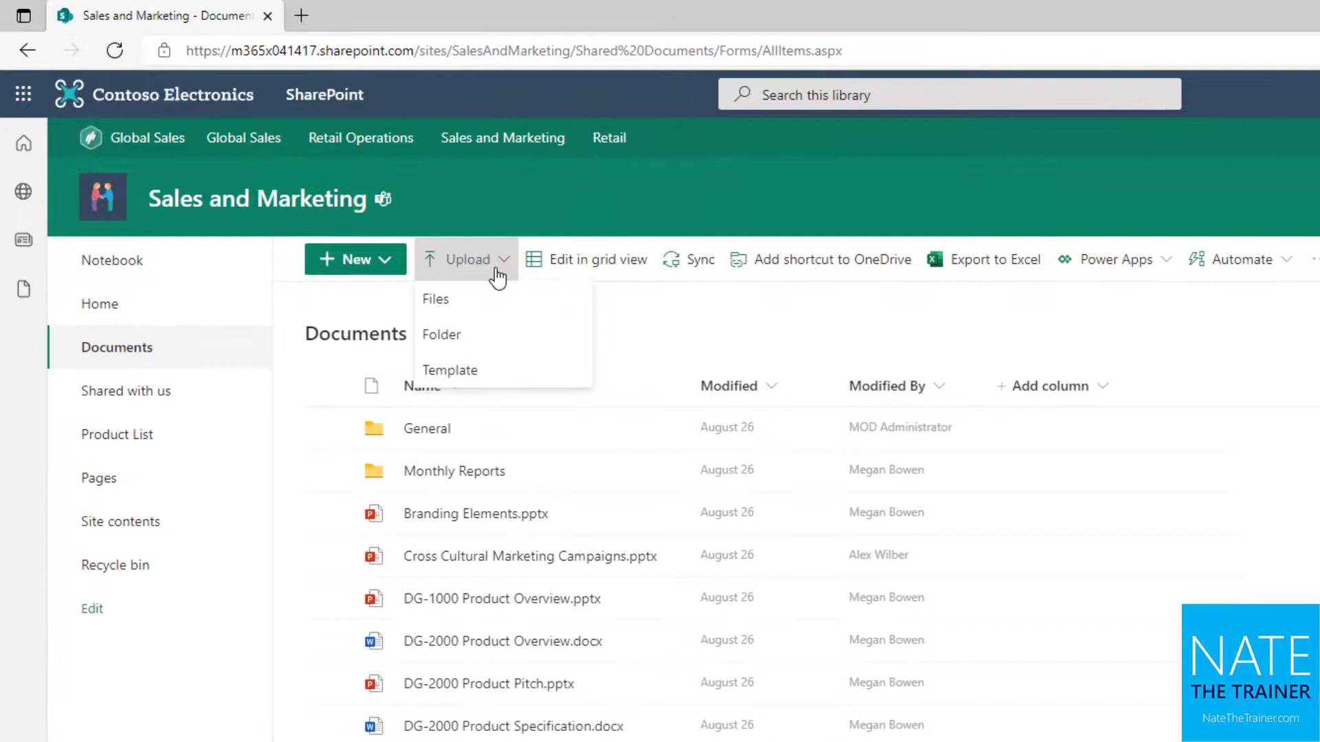
{"action": "mouse_move", "coordinate": [479, 334]}
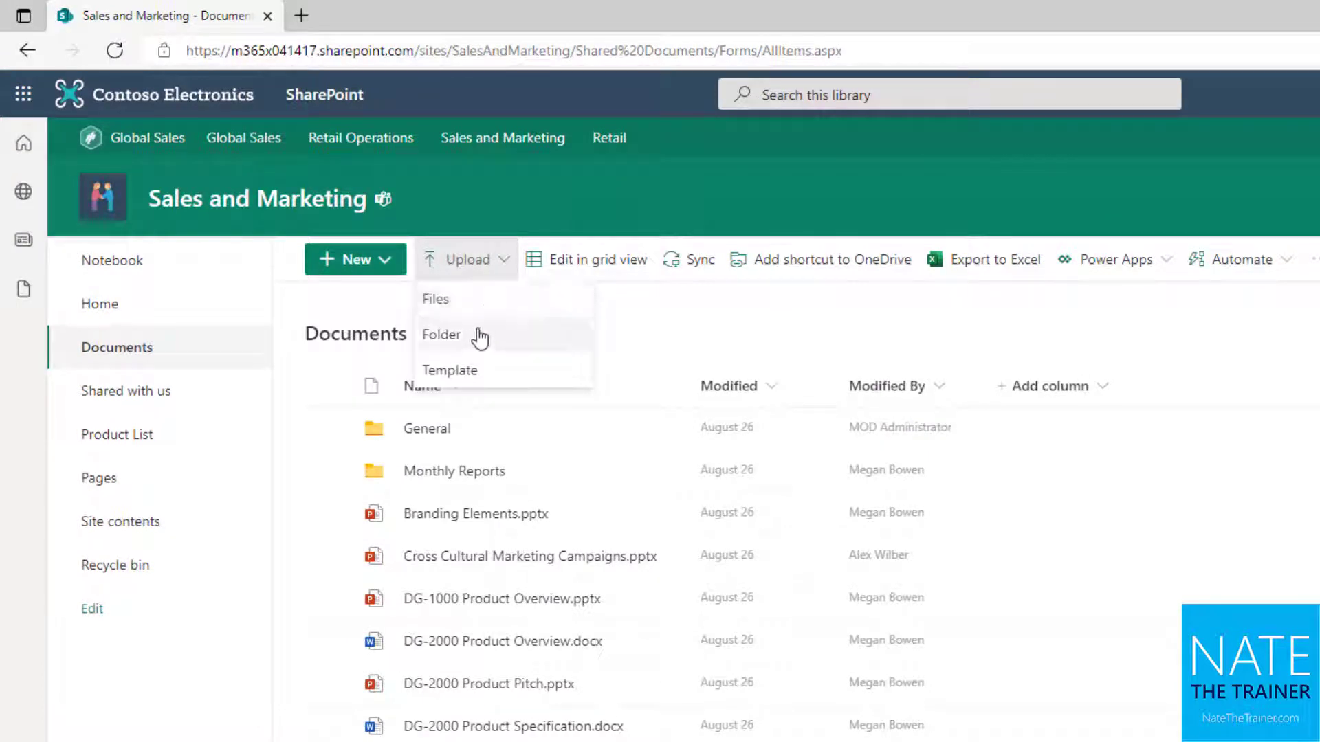
{"action": "mouse_move", "coordinate": [480, 370]}
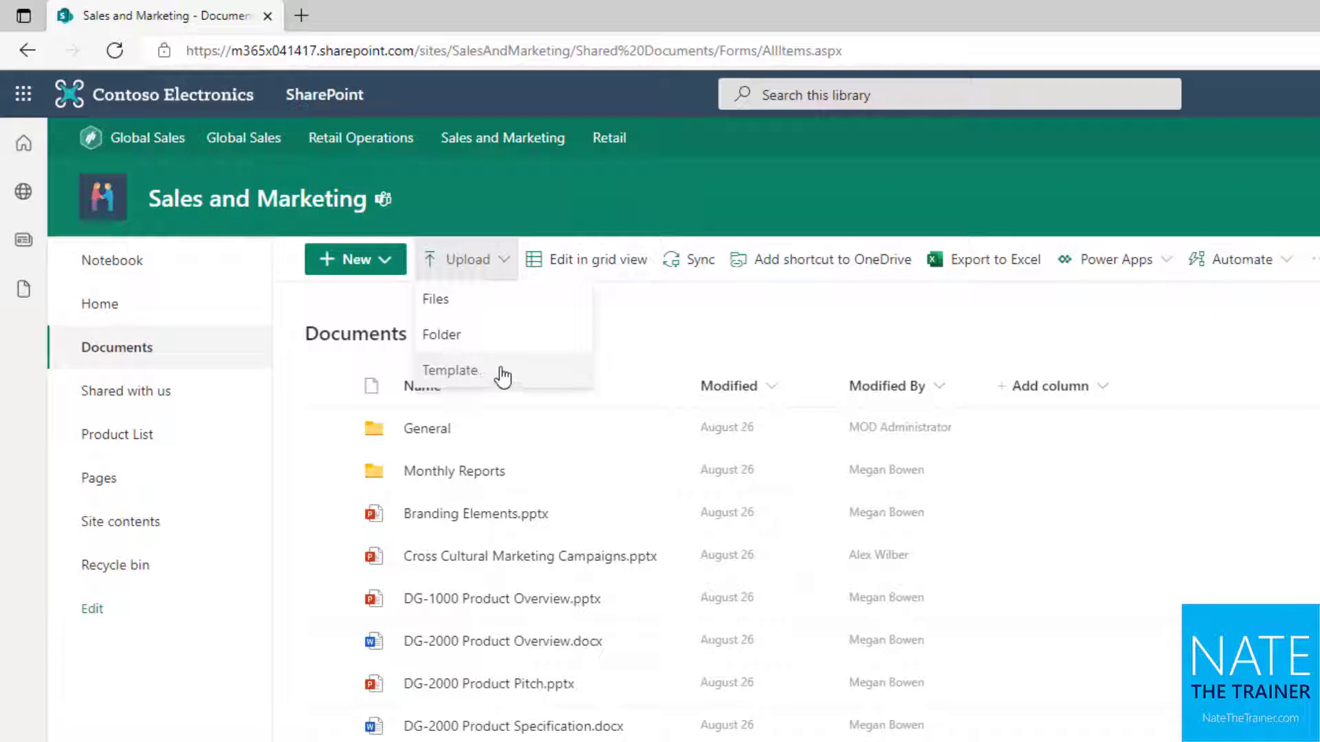
{"action": "mouse_move", "coordinate": [538, 324]}
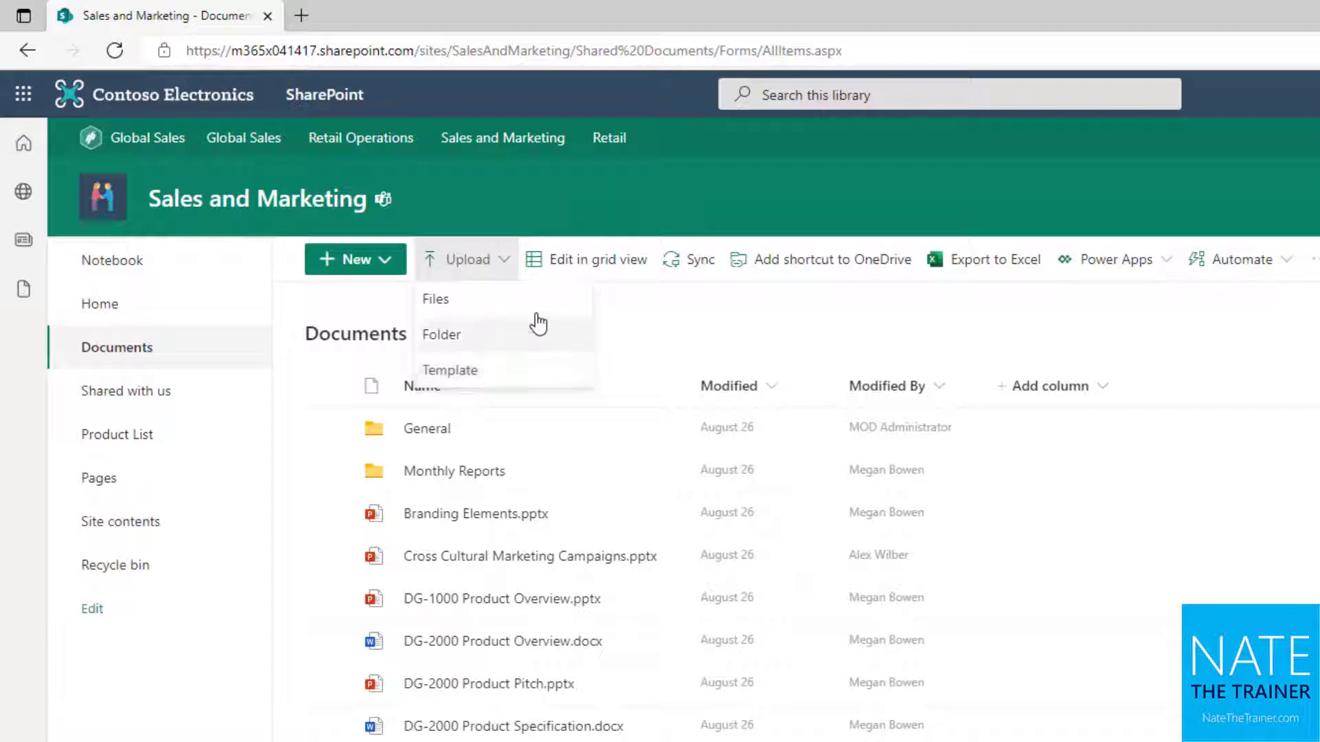
- Upload Proposed_agenda_topics.docx and 9-At the field officeCTG.pptx into Documents
{"action": "left_click", "coordinate": [524, 315]}
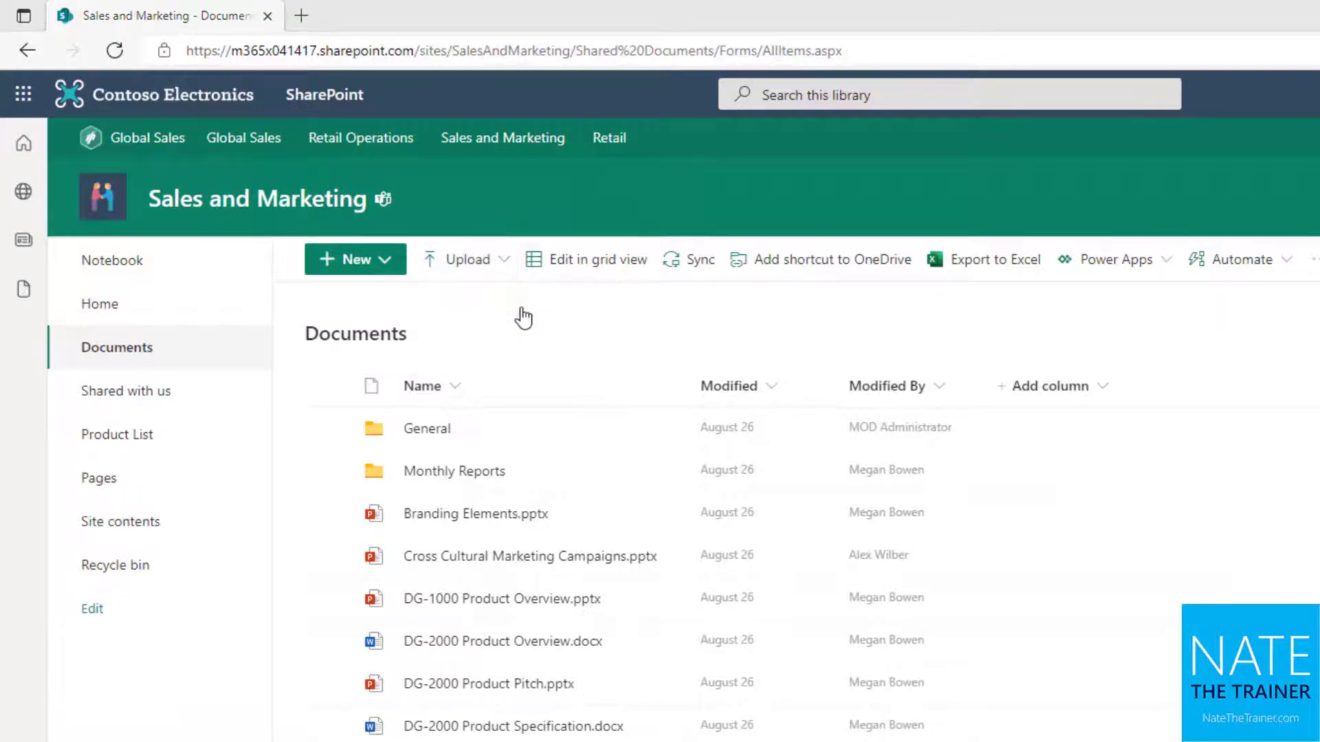
{"action": "left_click", "coordinate": [468, 260]}
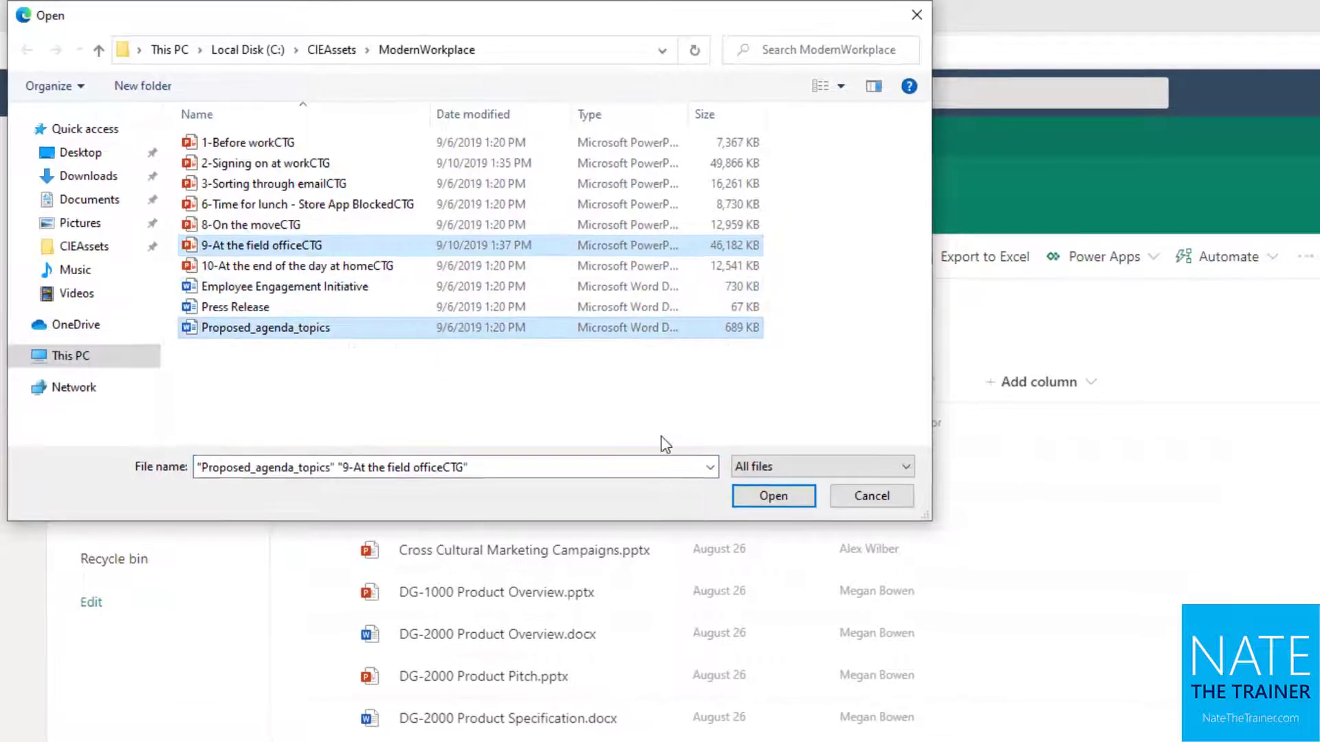
{"action": "left_click", "coordinate": [772, 496]}
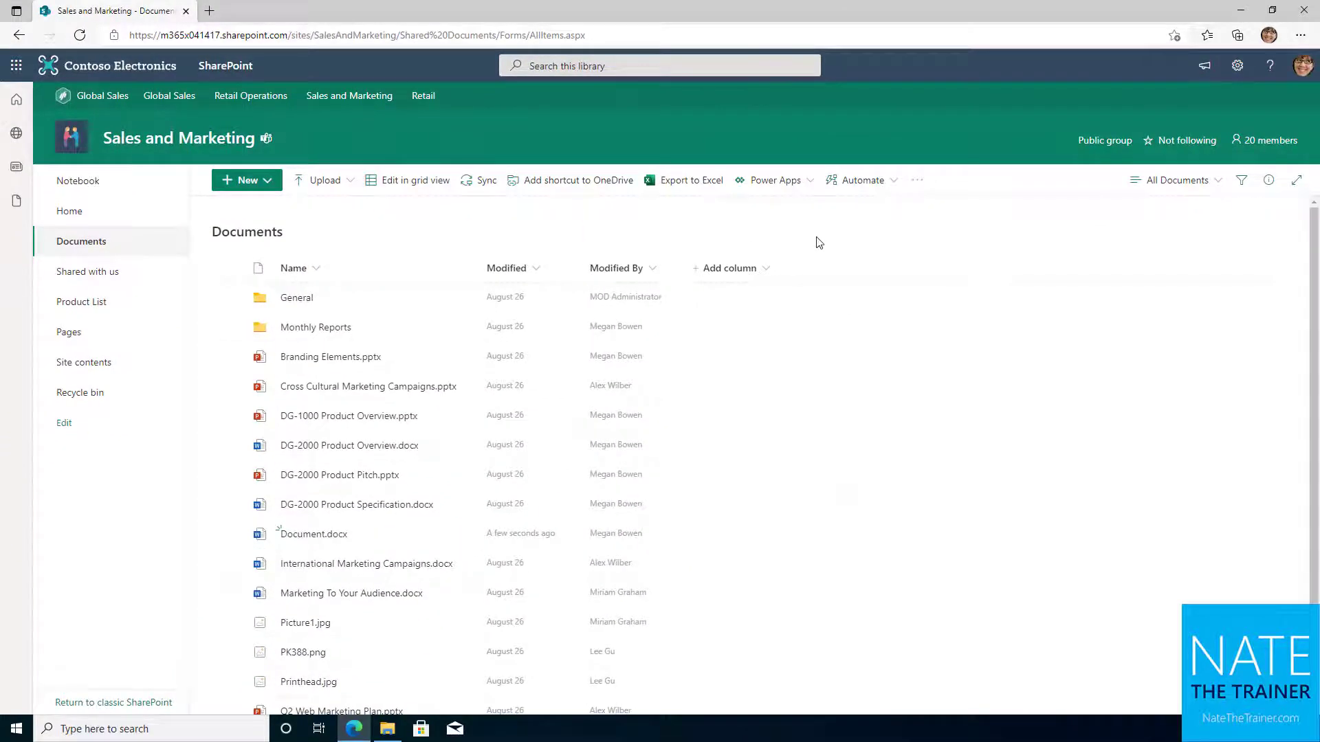
{"action": "left_click", "coordinate": [323, 180]}
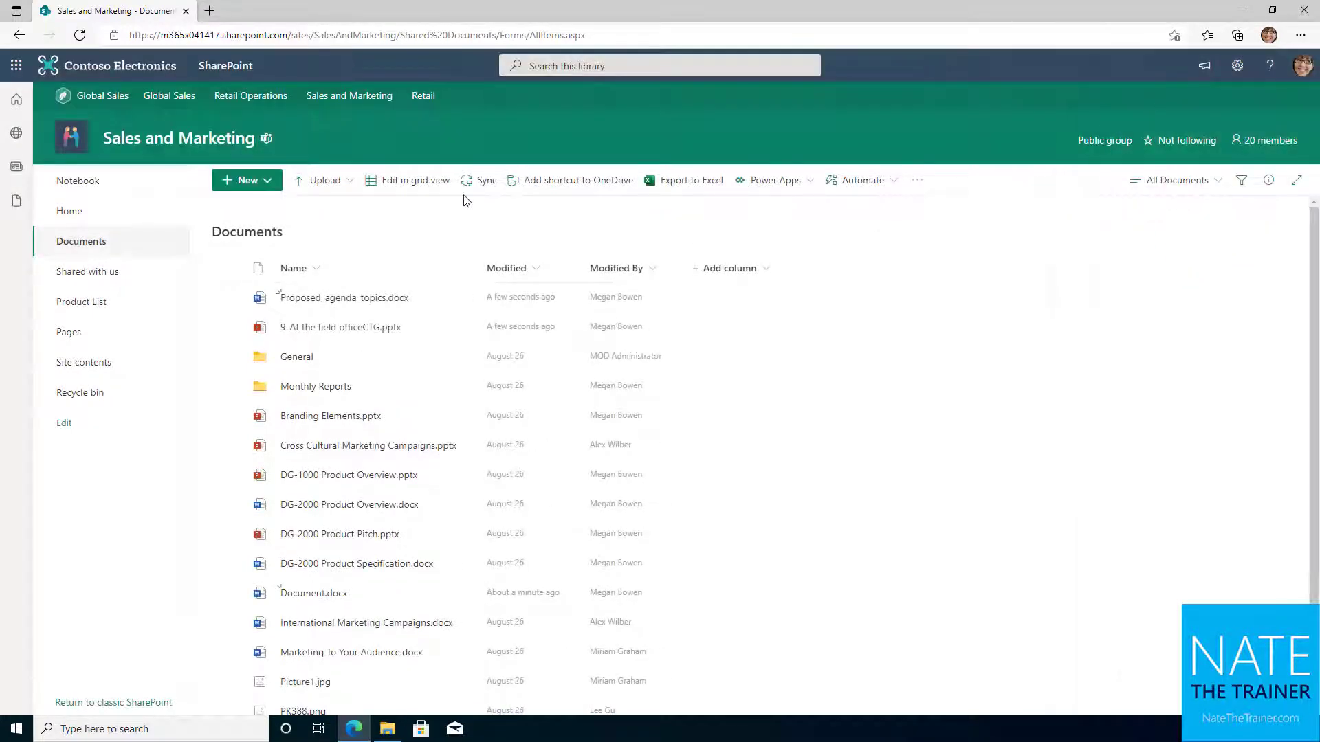
{"action": "left_click", "coordinate": [324, 179]}
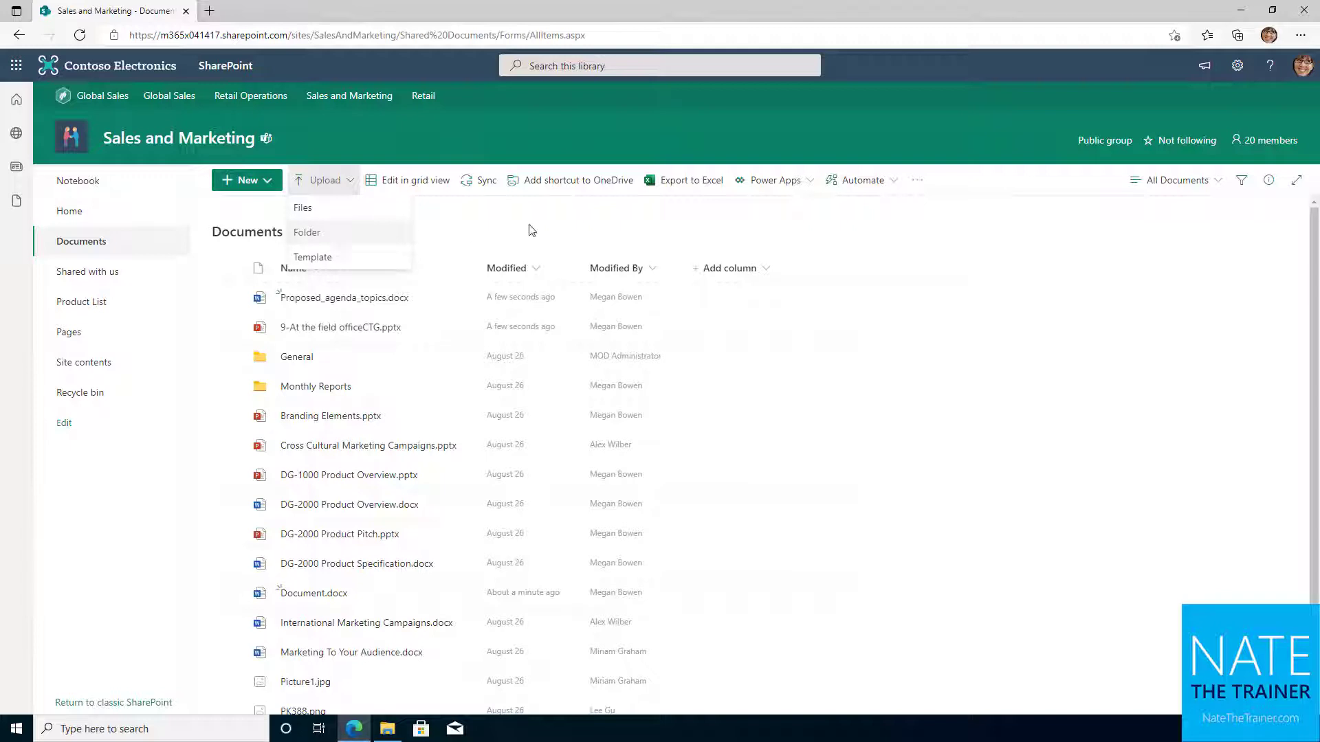
{"action": "left_click", "coordinate": [593, 220]}
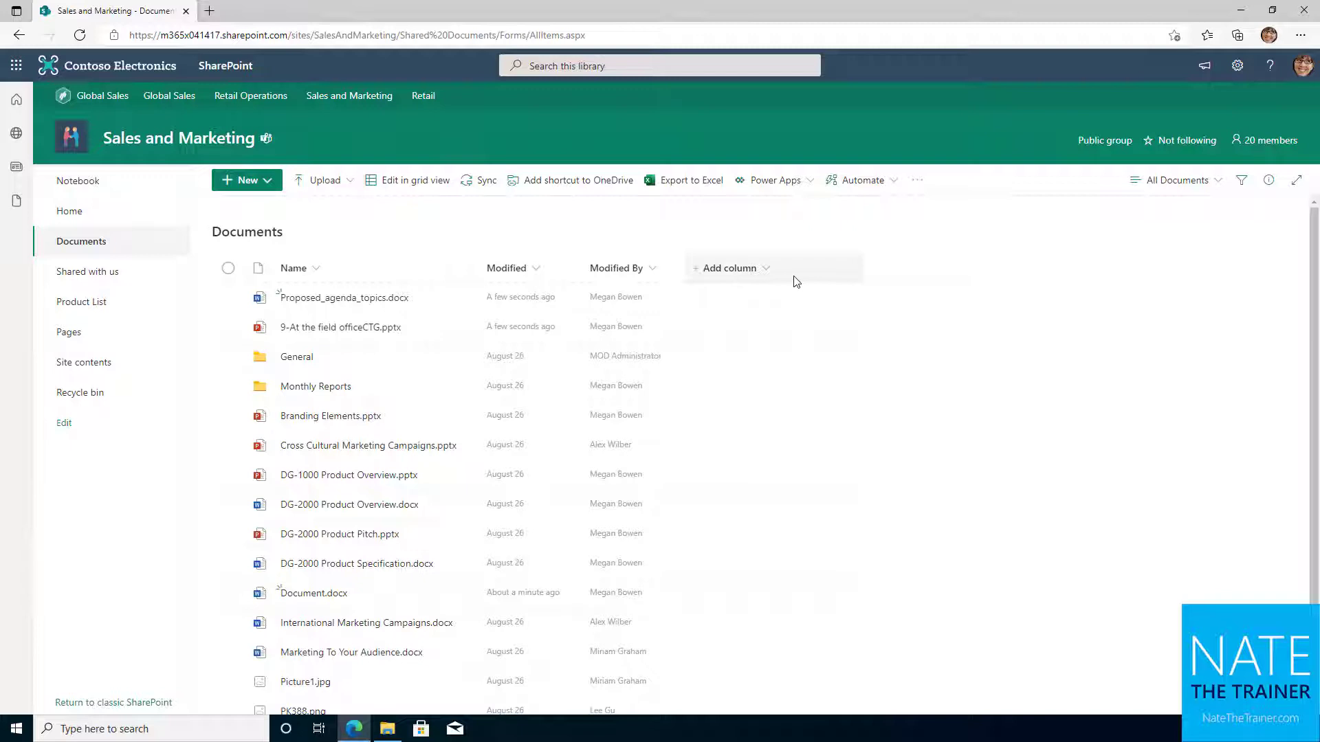
{"action": "mouse_move", "coordinate": [779, 279]}
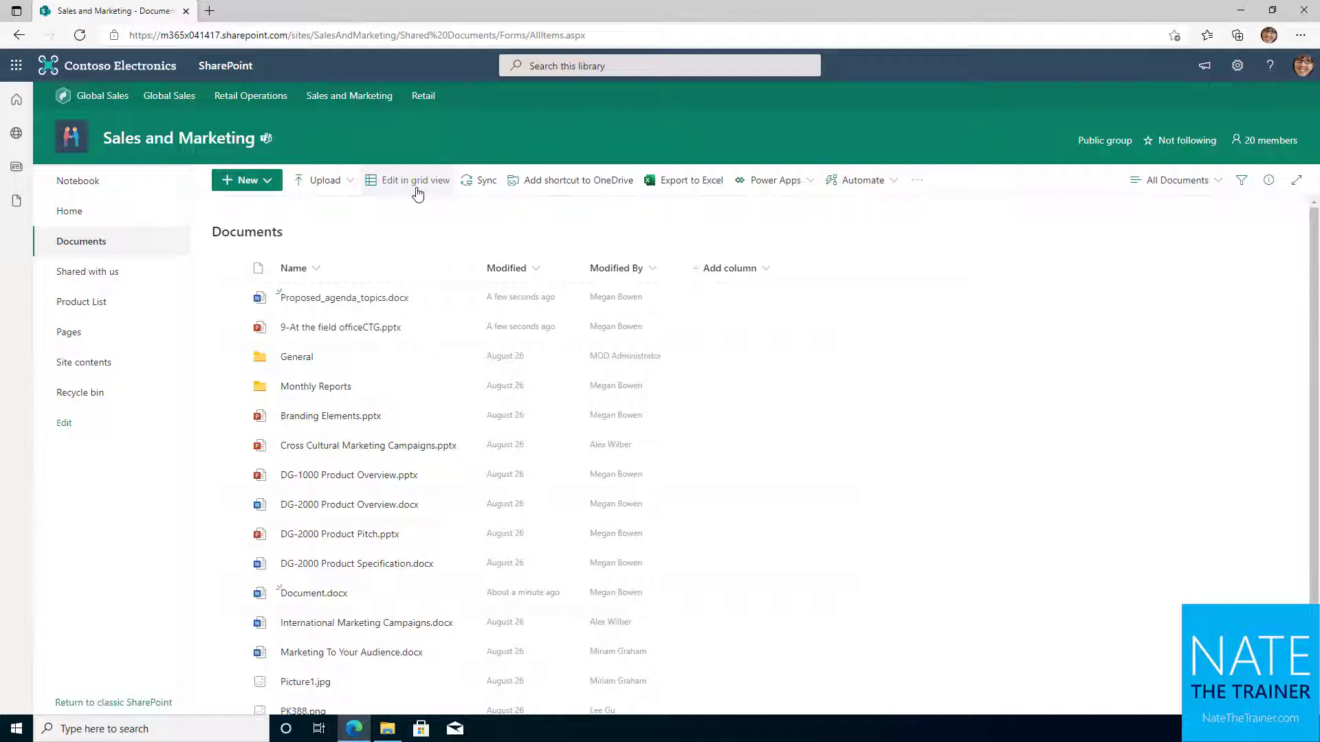
{"action": "mouse_move", "coordinate": [543, 234]}
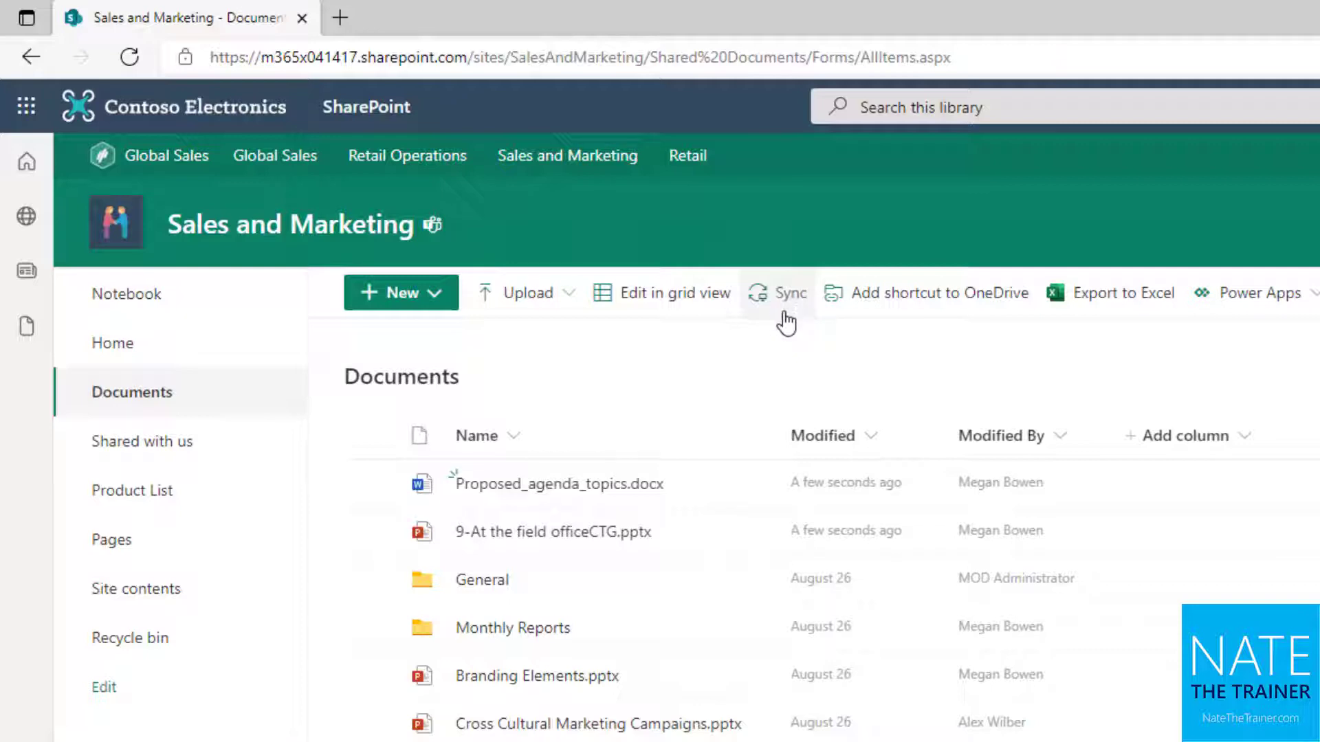
{"action": "mouse_move", "coordinate": [882, 339]}
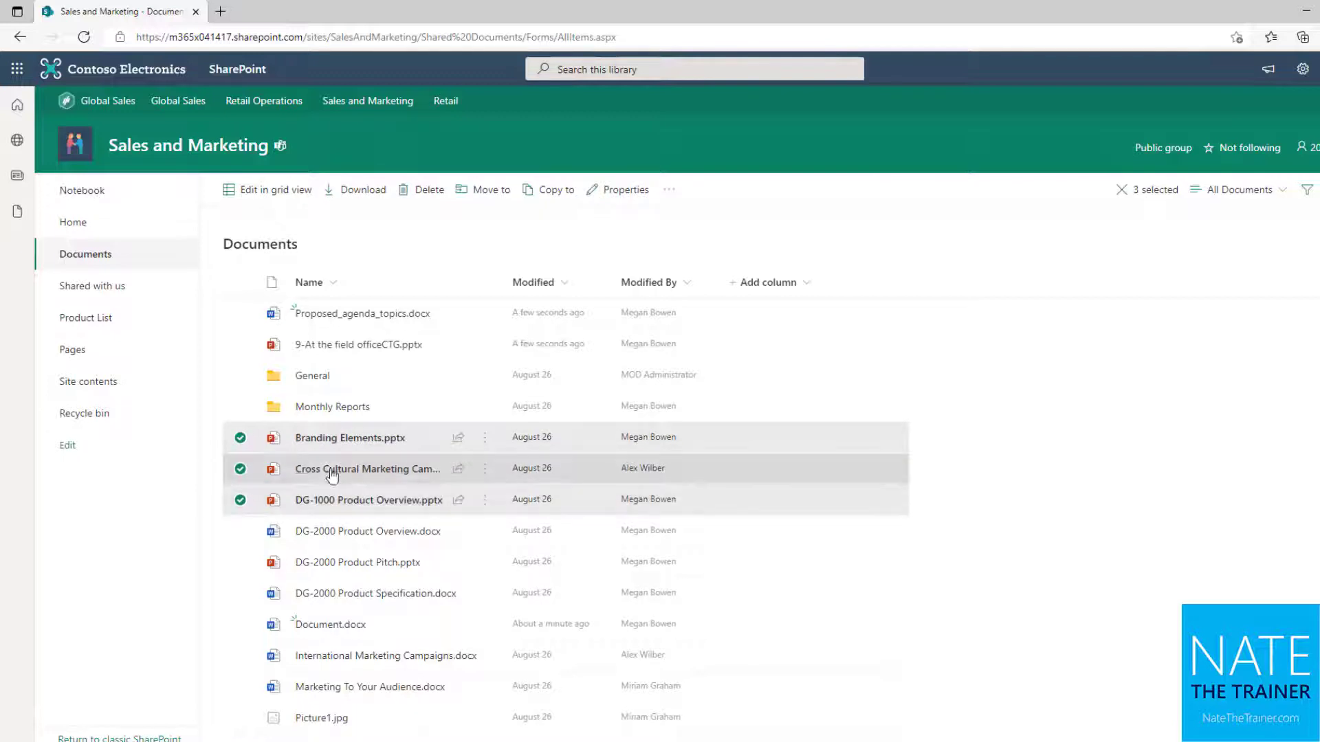
- Move Branding Elements, Cross Cultural Marketing Campaigns and DG-1000 Product Overview to Monthly Reports
{"action": "left_click", "coordinate": [483, 188]}
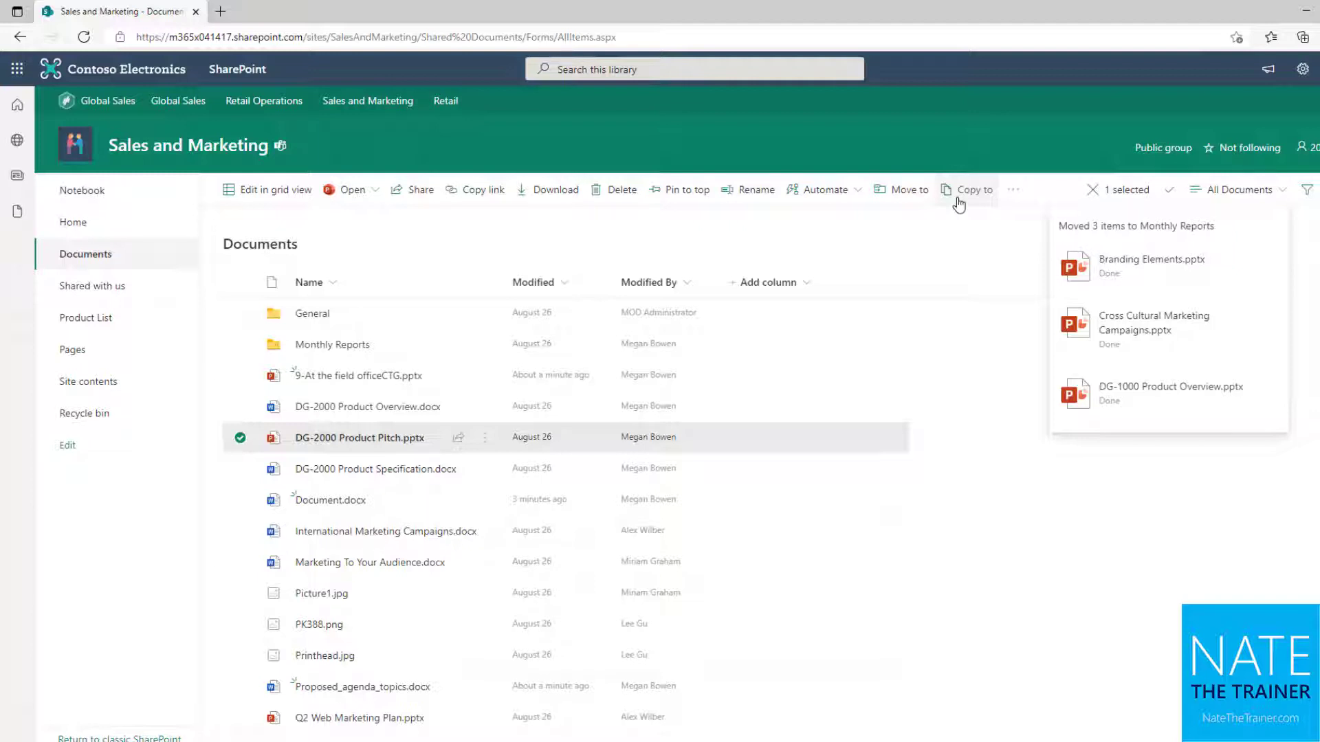
{"action": "mouse_move", "coordinate": [507, 446]}
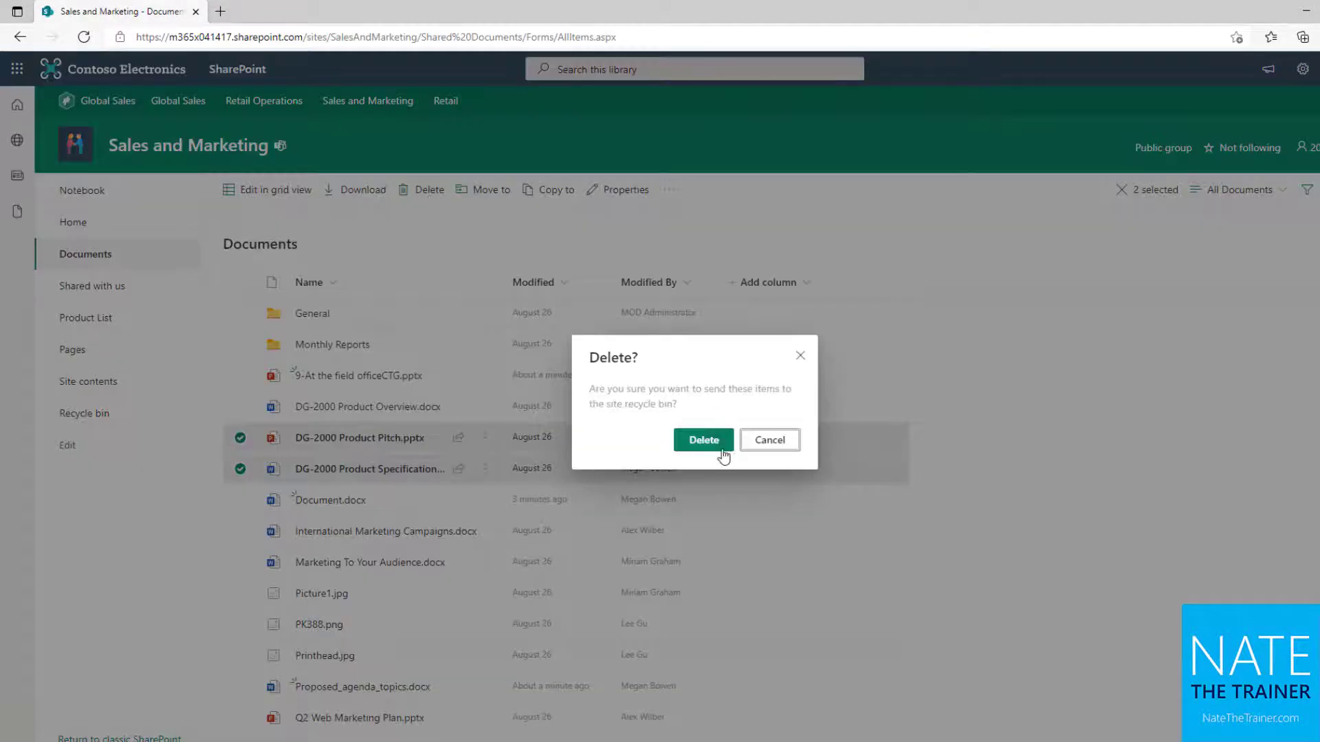
- Confirm deleting the two DG-2000 files and head to the recycle bin
{"action": "left_click", "coordinate": [702, 440]}
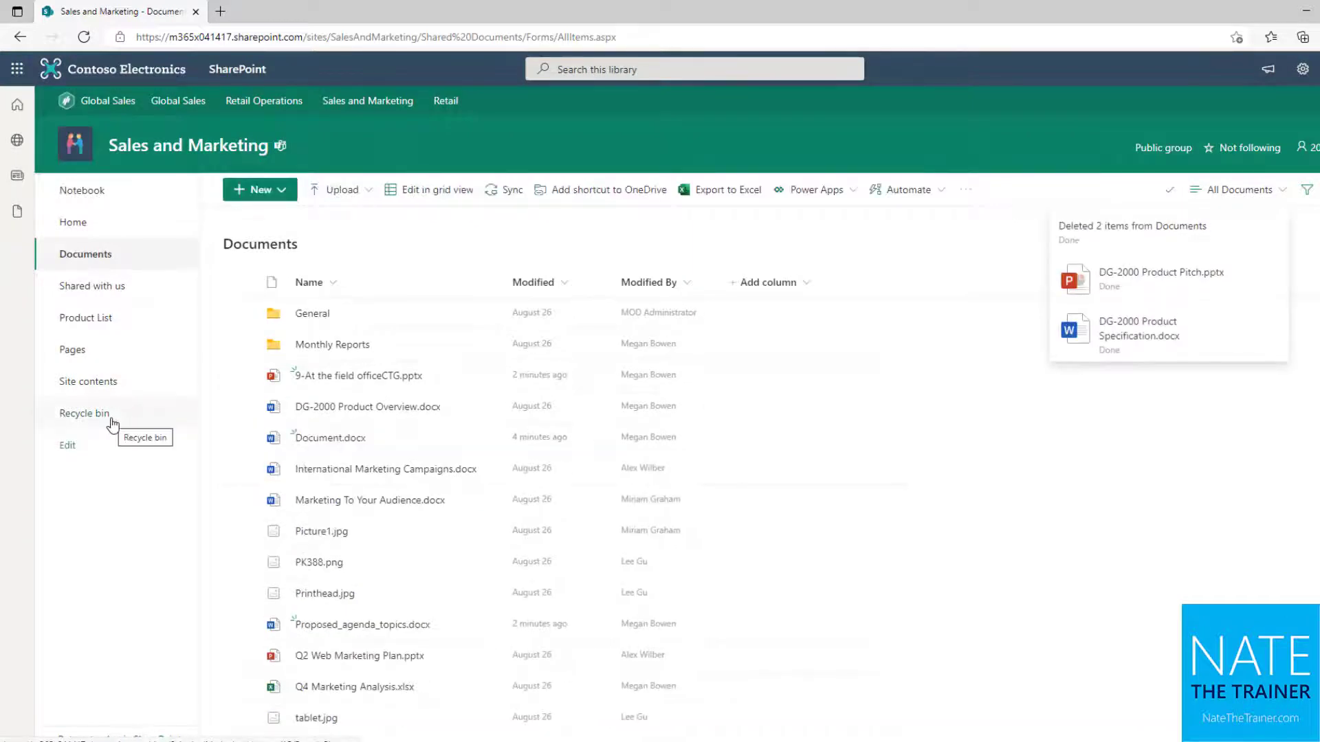
{"action": "left_click", "coordinate": [84, 413]}
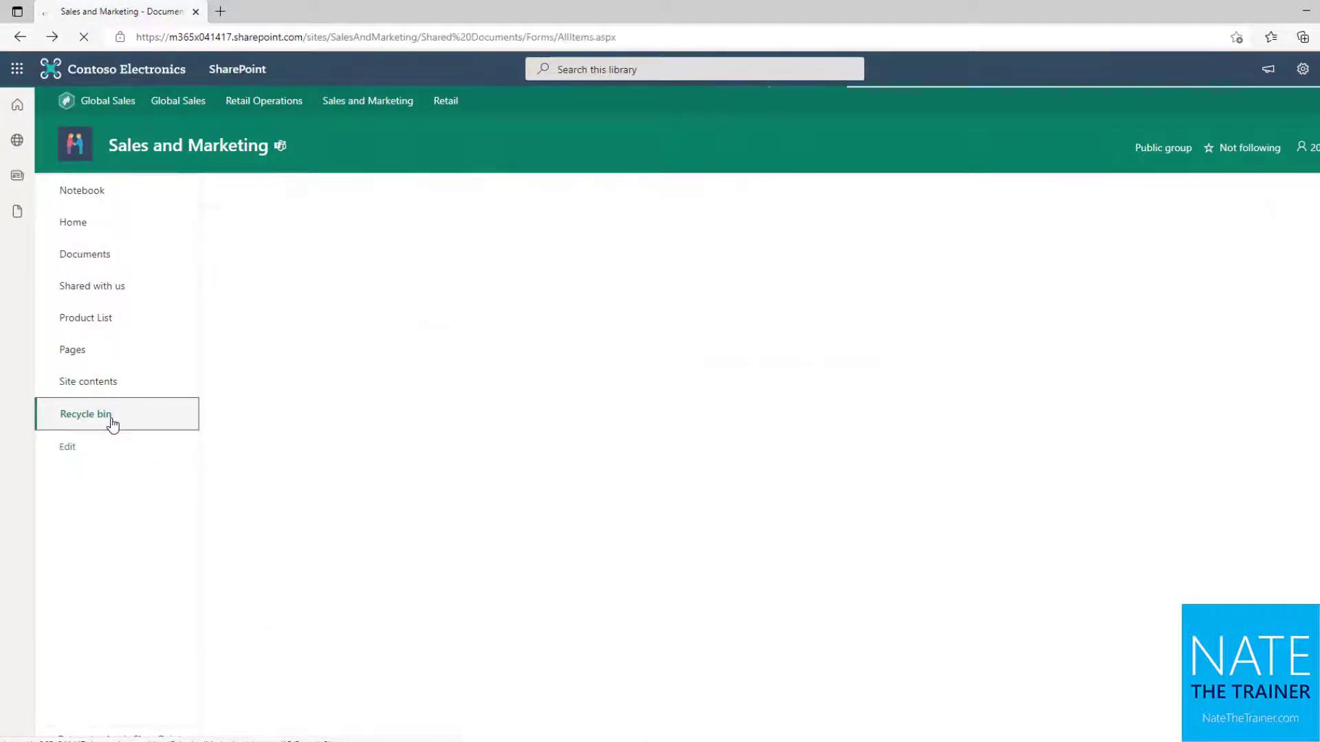
- View the recycle bin listing DG-2000 Product Pitch and Product Specification
{"action": "left_click", "coordinate": [113, 413]}
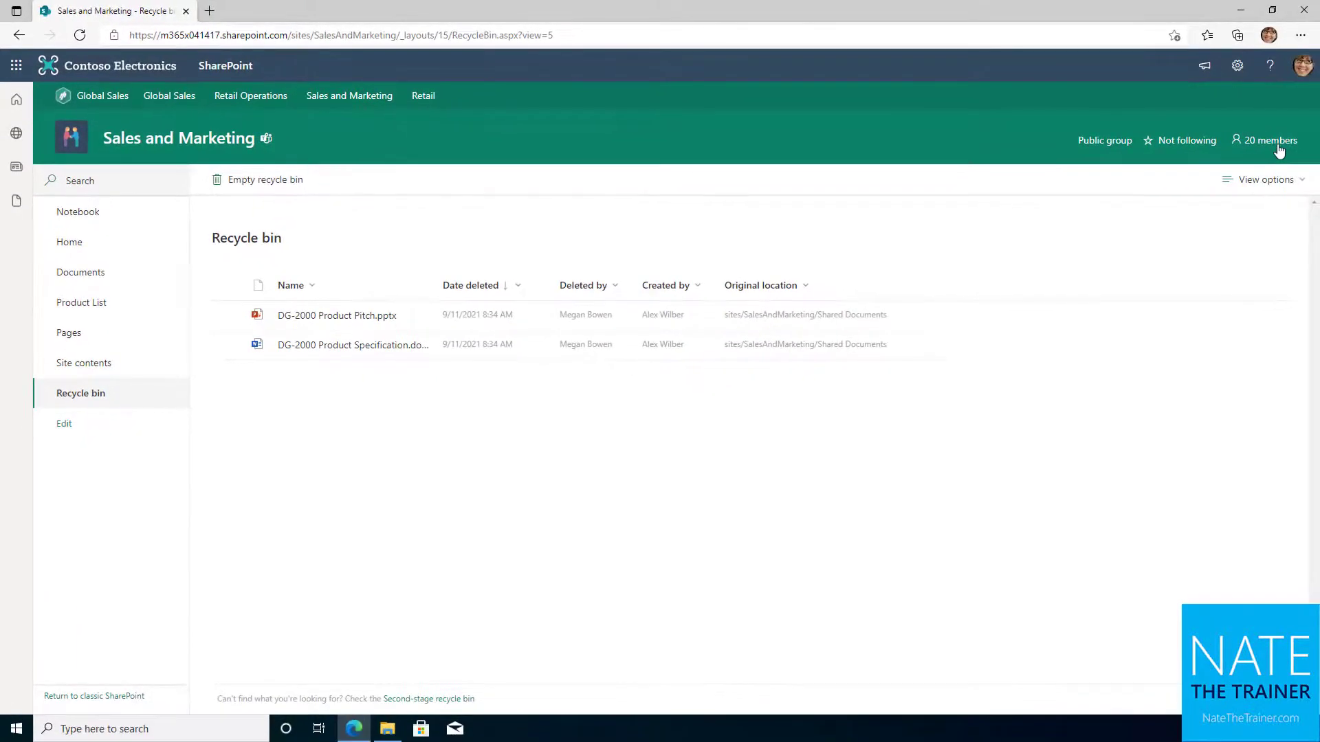
{"action": "mouse_move", "coordinate": [547, 293]}
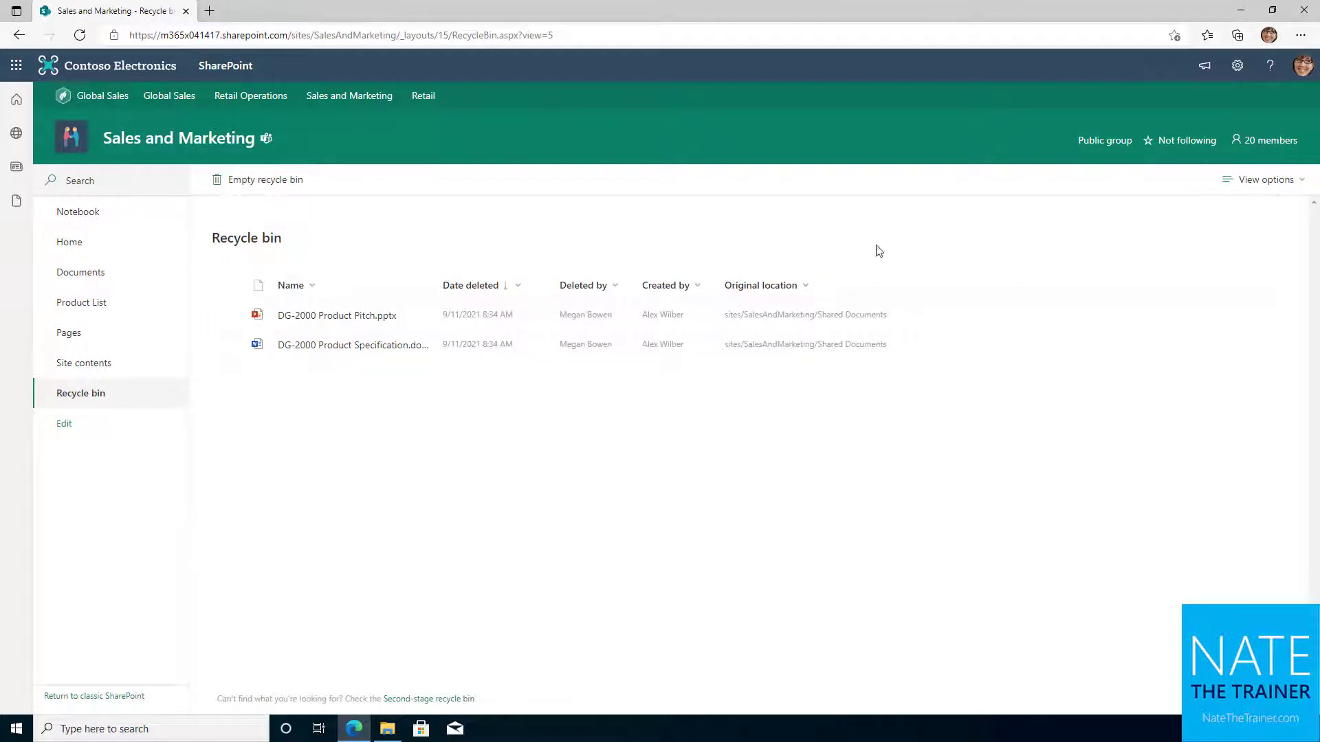
{"action": "mouse_move", "coordinate": [308, 244]}
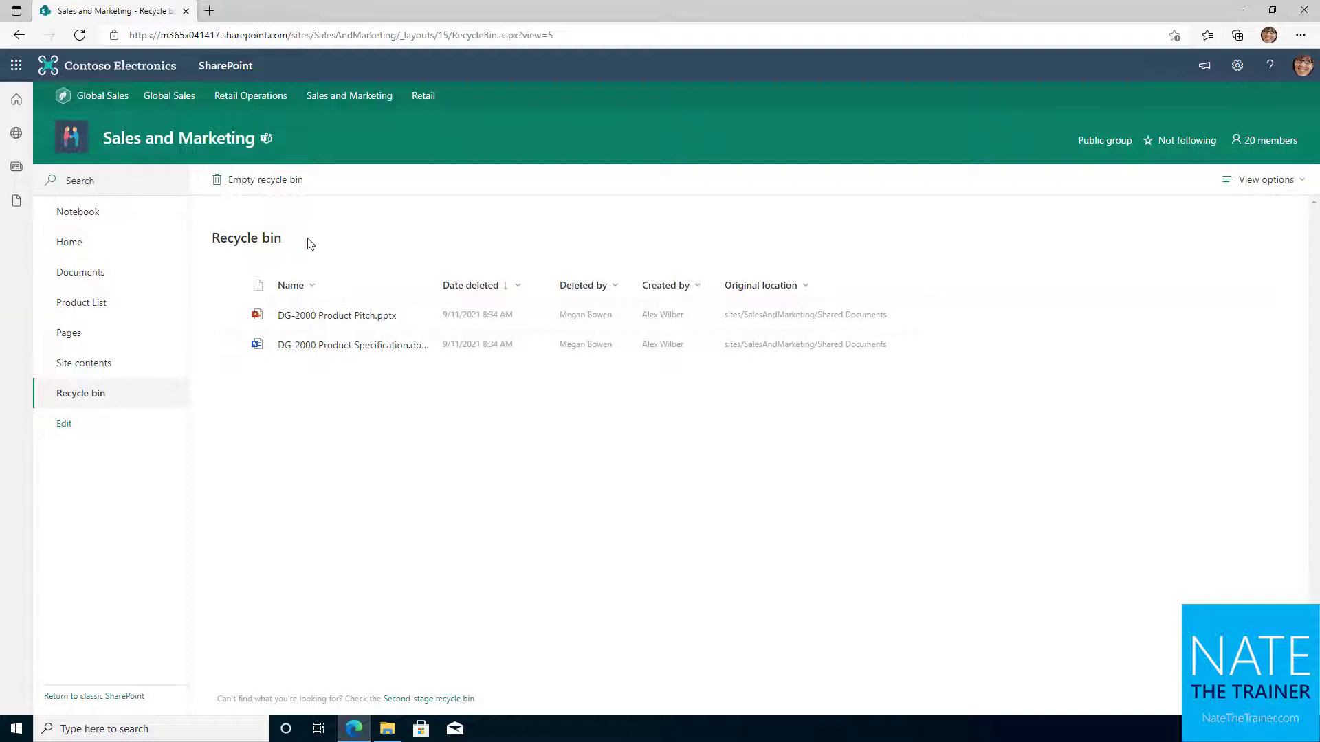
{"action": "mouse_move", "coordinate": [265, 179]}
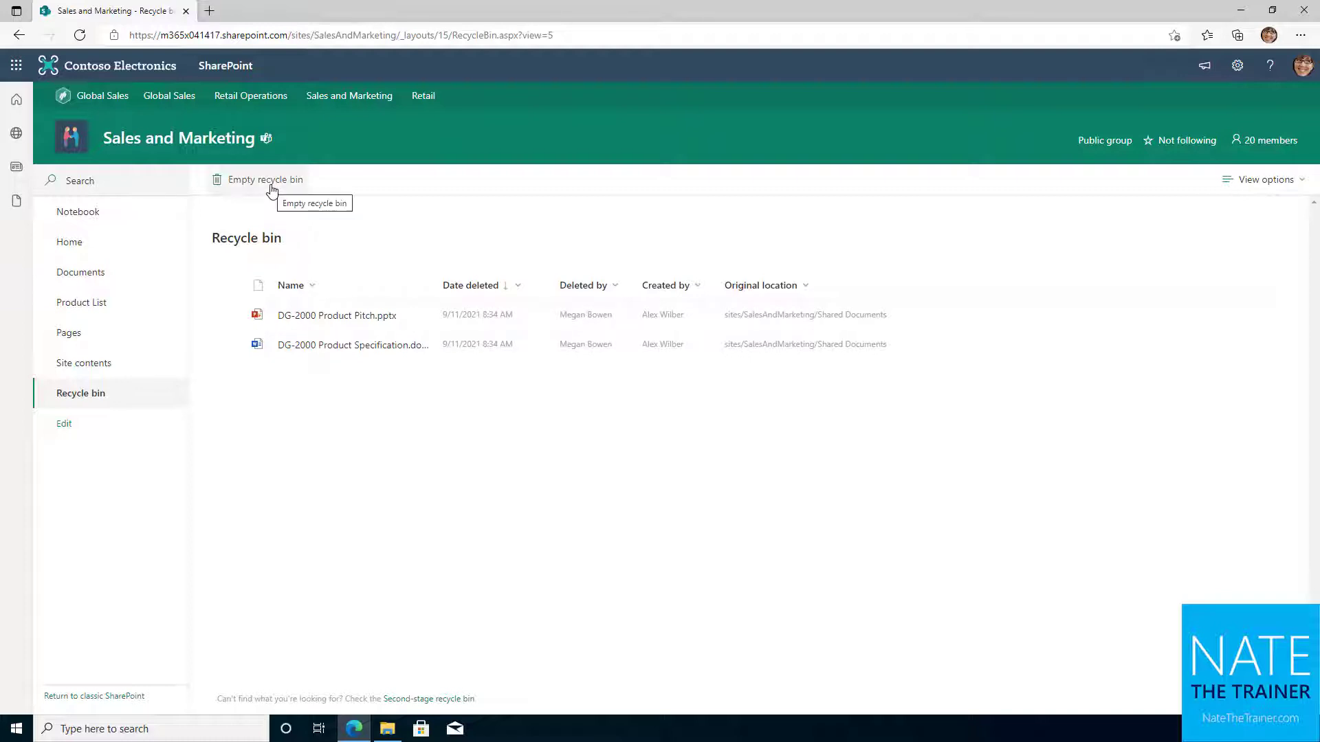
{"action": "mouse_move", "coordinate": [428, 664]}
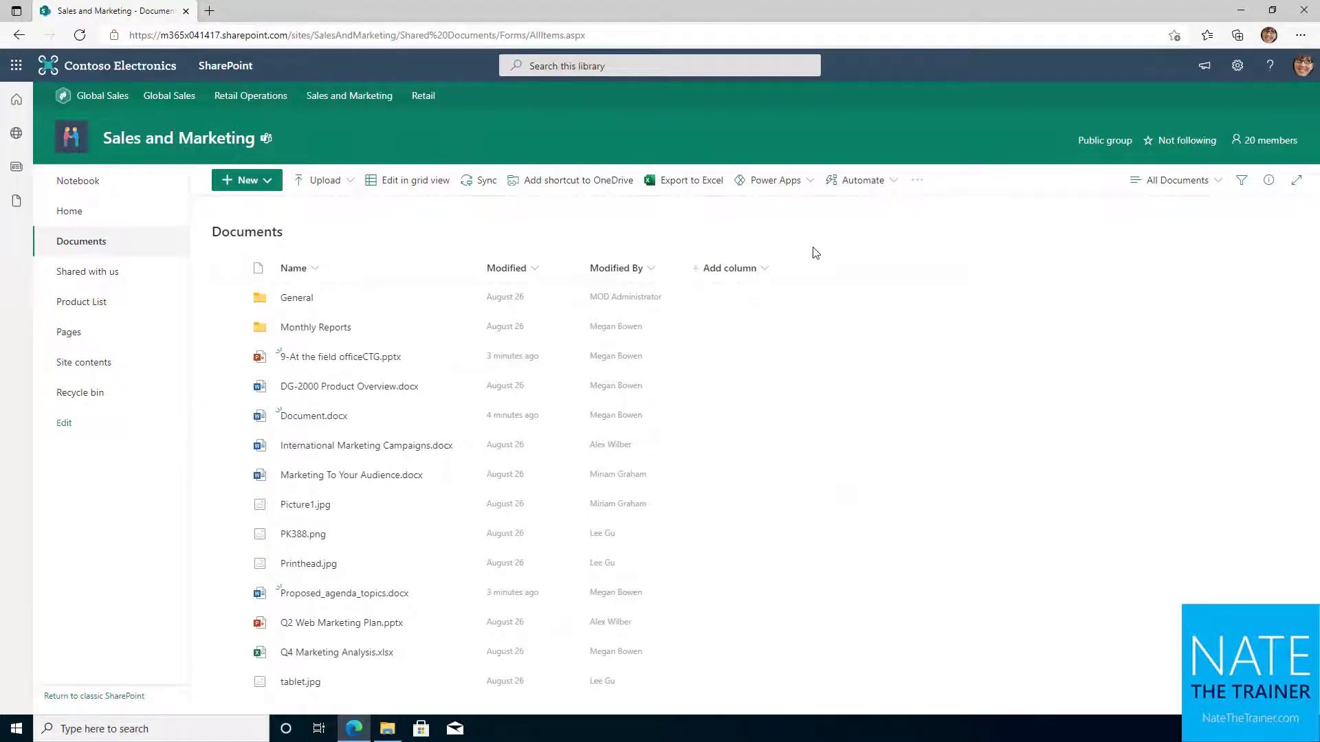
{"action": "mouse_move", "coordinate": [918, 217]}
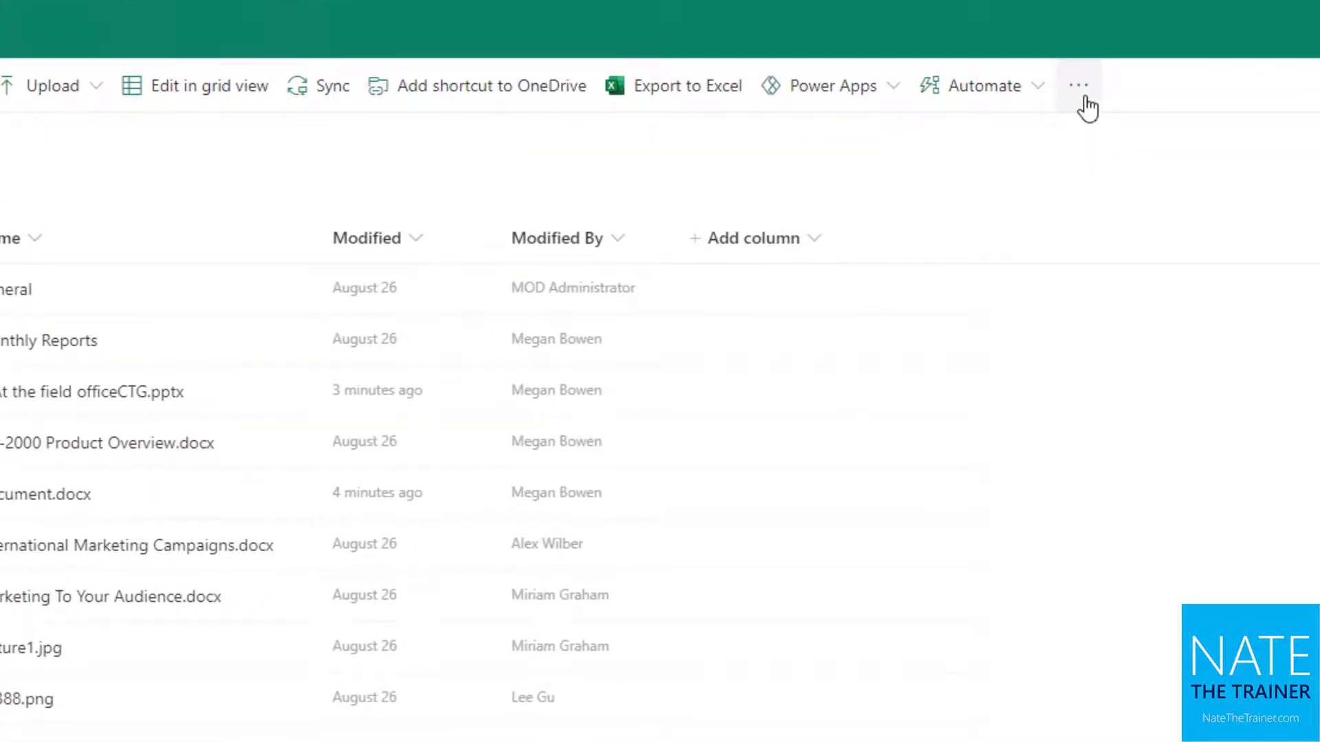
- Show the library's Alert me and Manage my alerts commands
{"action": "left_click", "coordinate": [1078, 85]}
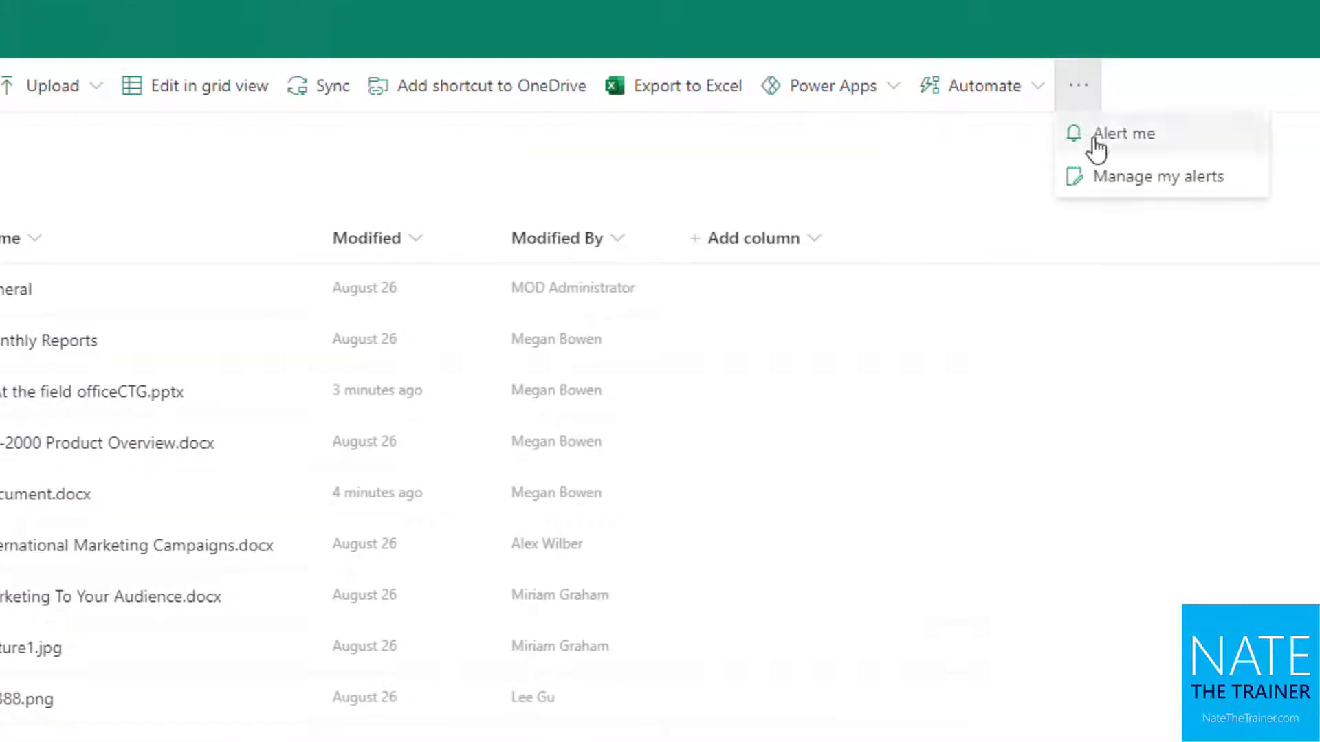
- Create alert 'Sales and Marketing - Documents' for new items with a daily summary
{"action": "left_click", "coordinate": [1121, 132]}
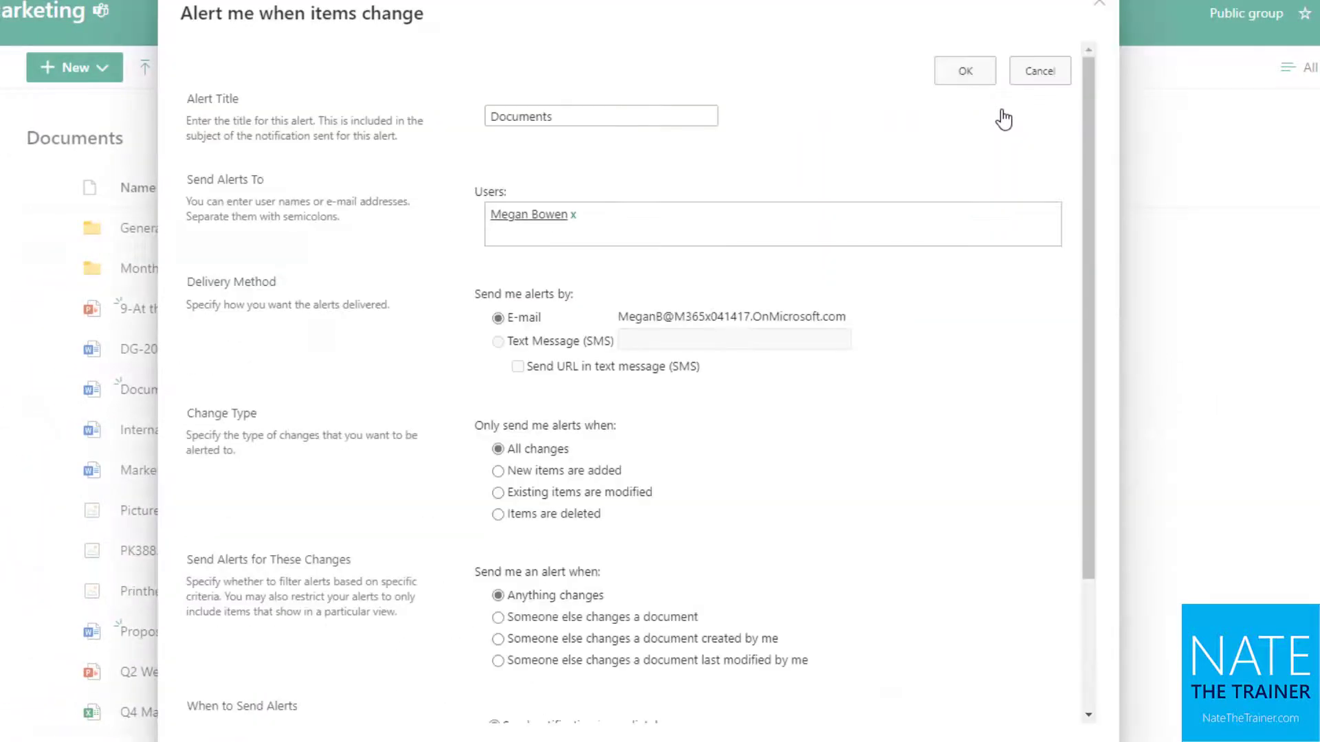
{"action": "left_click", "coordinate": [600, 116]}
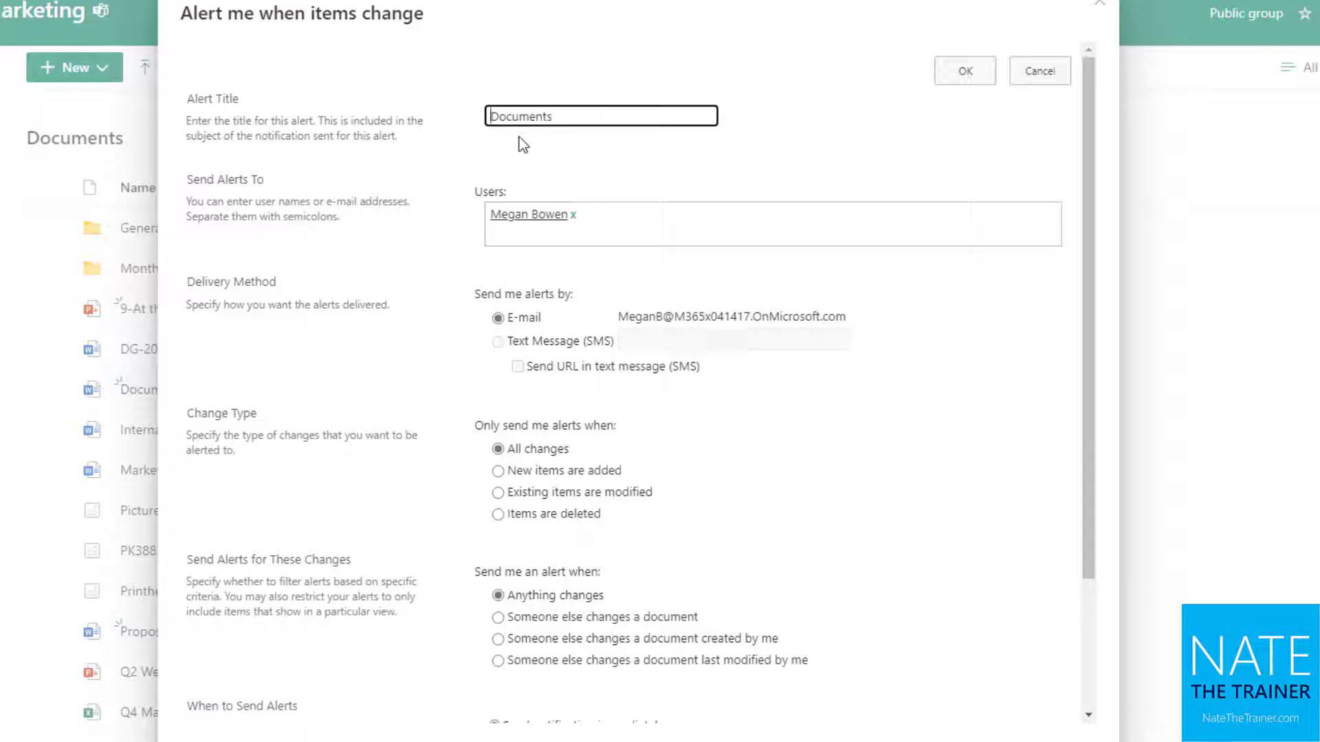
{"action": "type", "text": "5"}
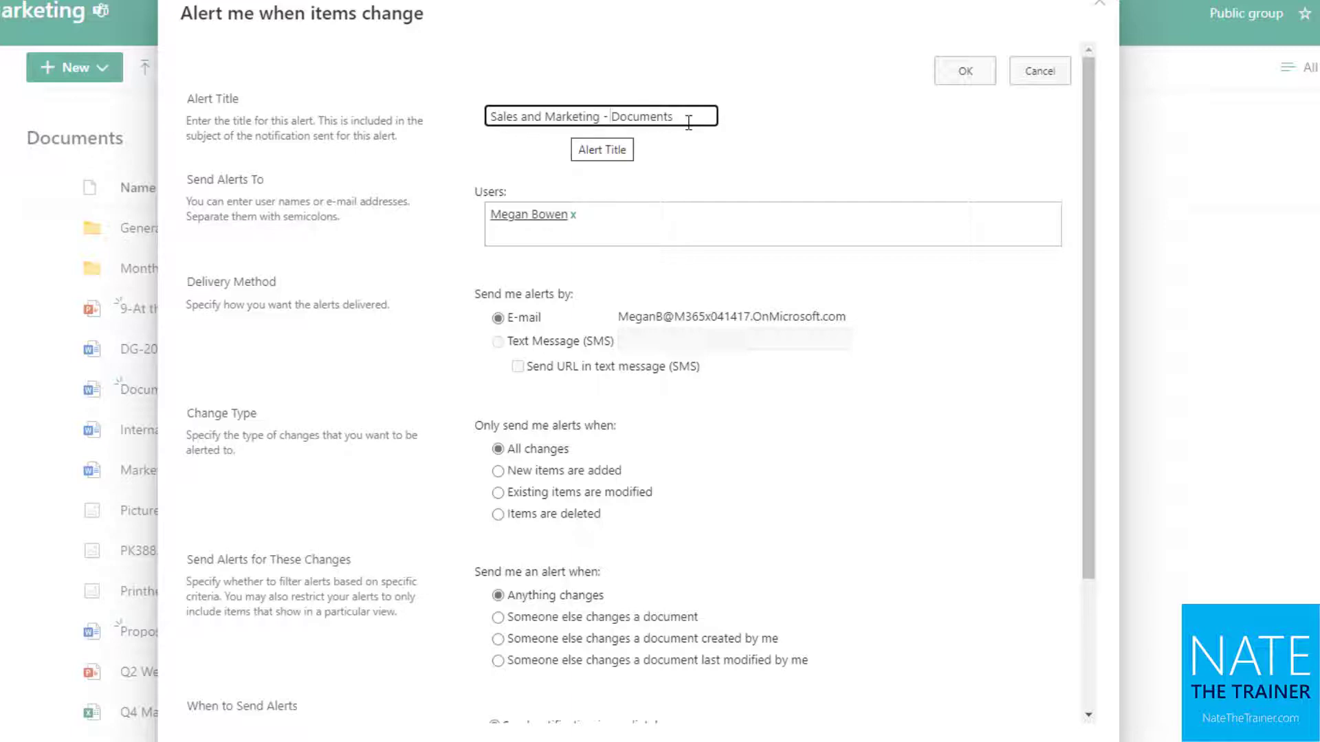
{"action": "scroll", "scroll_direction": "down", "scroll_amount": 3}
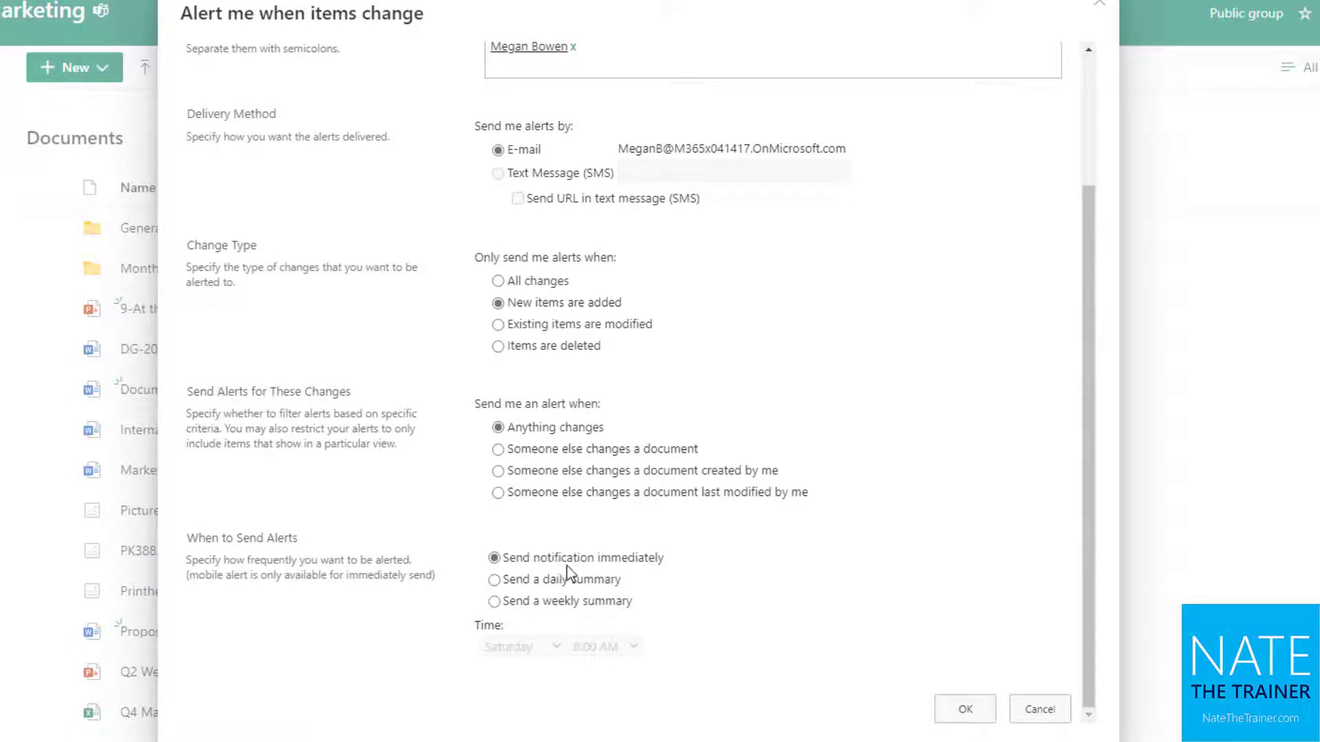
{"action": "left_click", "coordinate": [493, 580]}
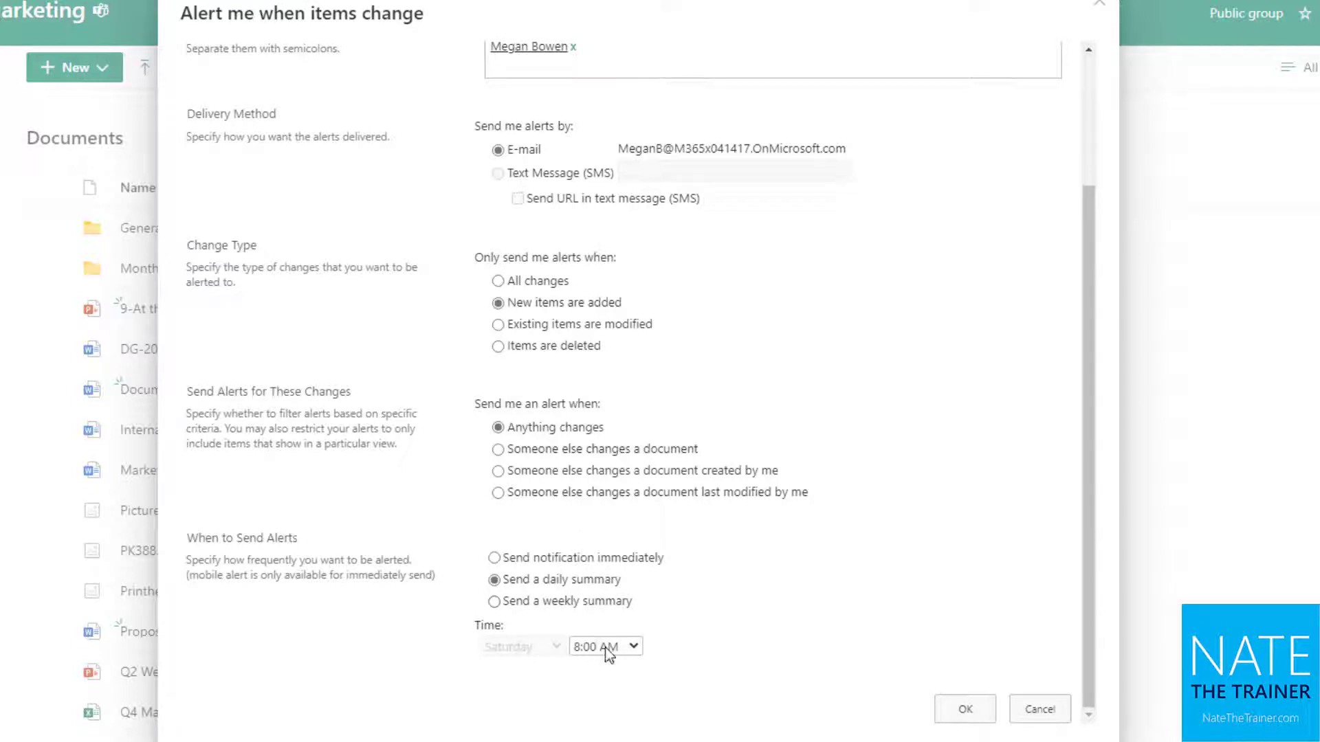
{"action": "mouse_move", "coordinate": [604, 647]}
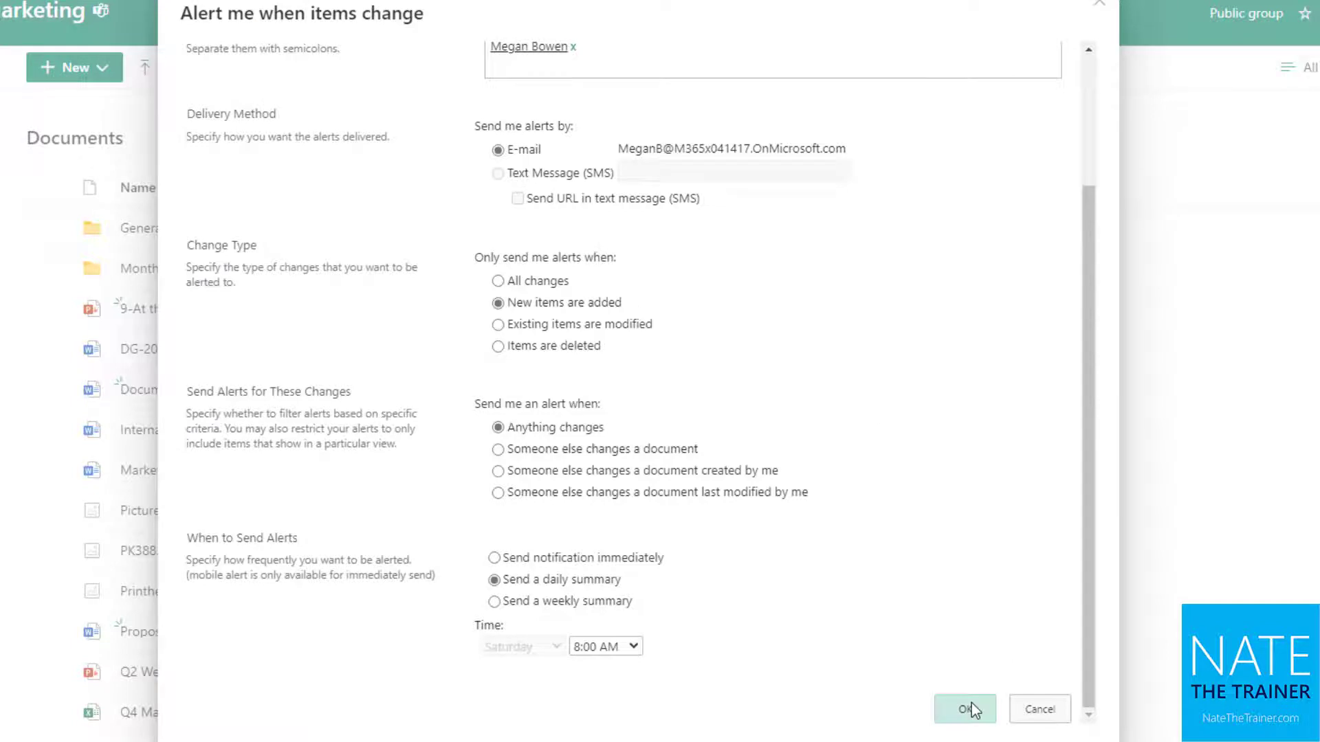
{"action": "left_click", "coordinate": [965, 709]}
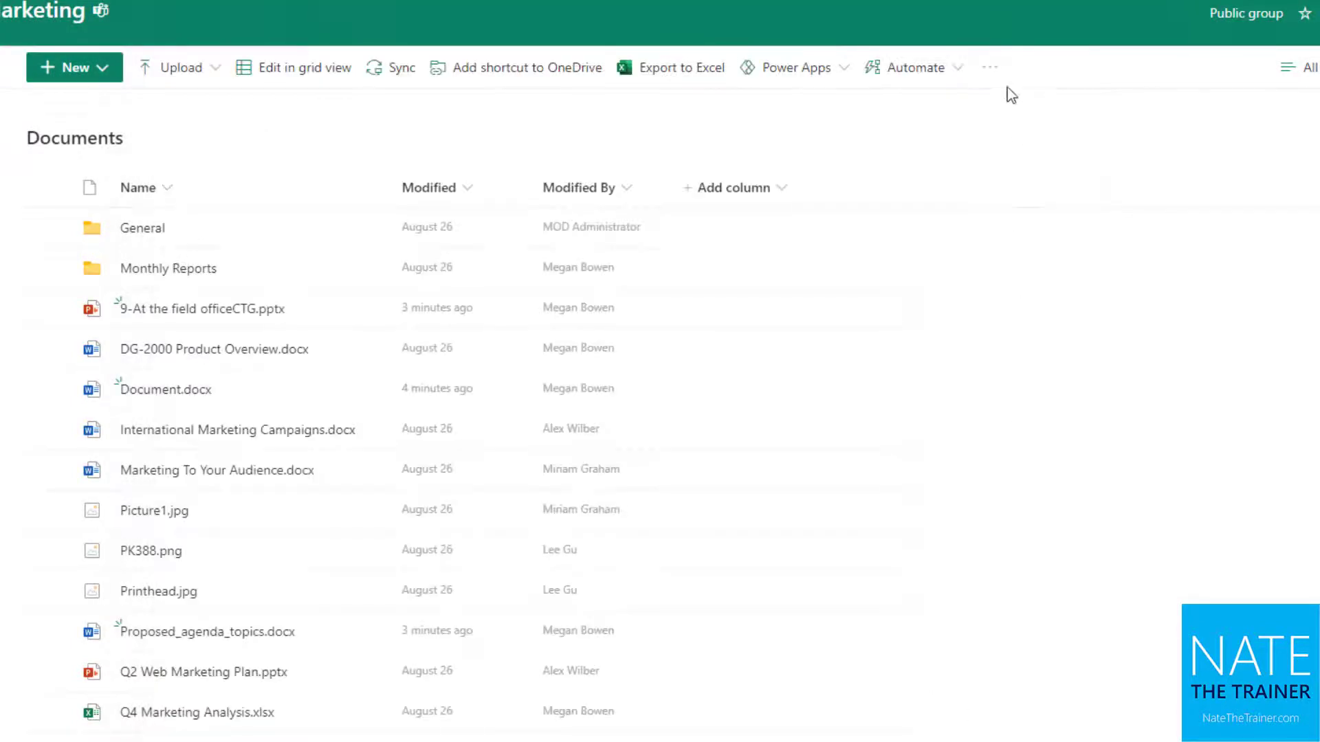
- Check the daily Sales and Marketing - Documents alert on My Alerts, then return to Documents
{"action": "left_click", "coordinate": [988, 67]}
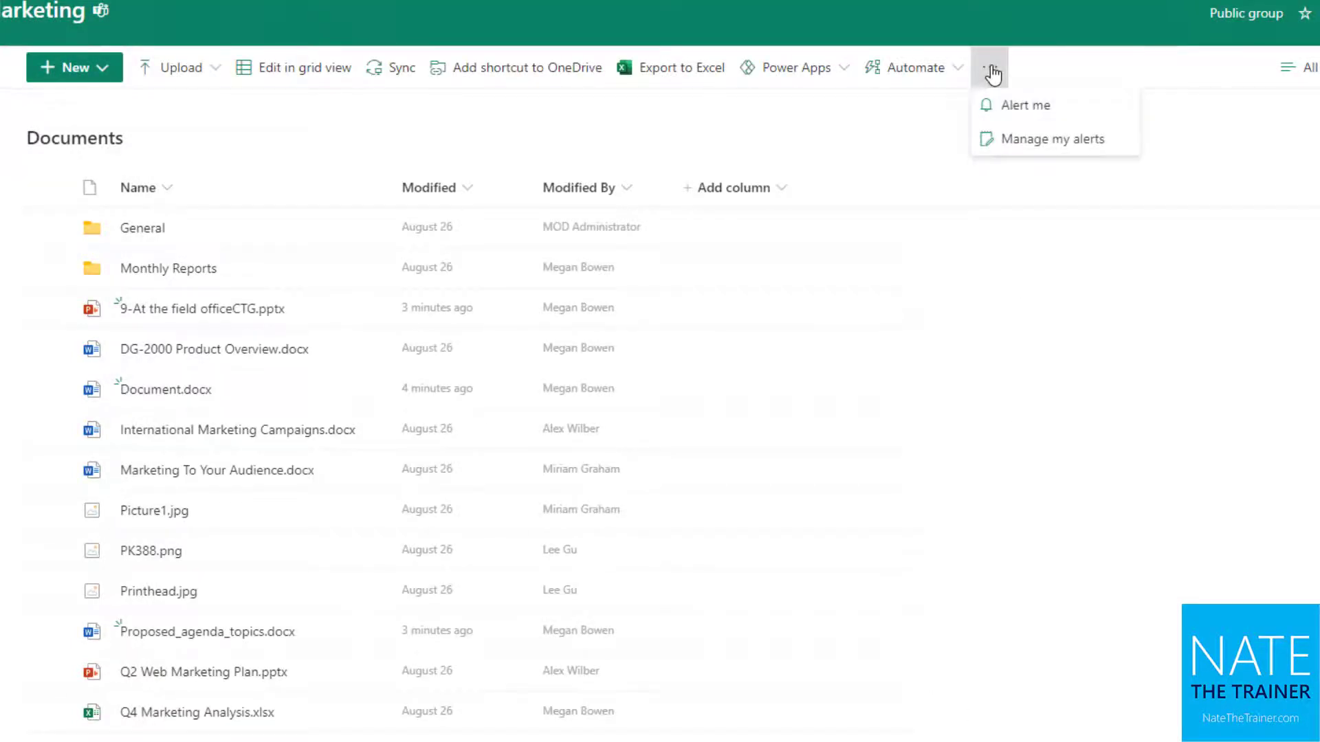
{"action": "left_click", "coordinate": [1053, 139]}
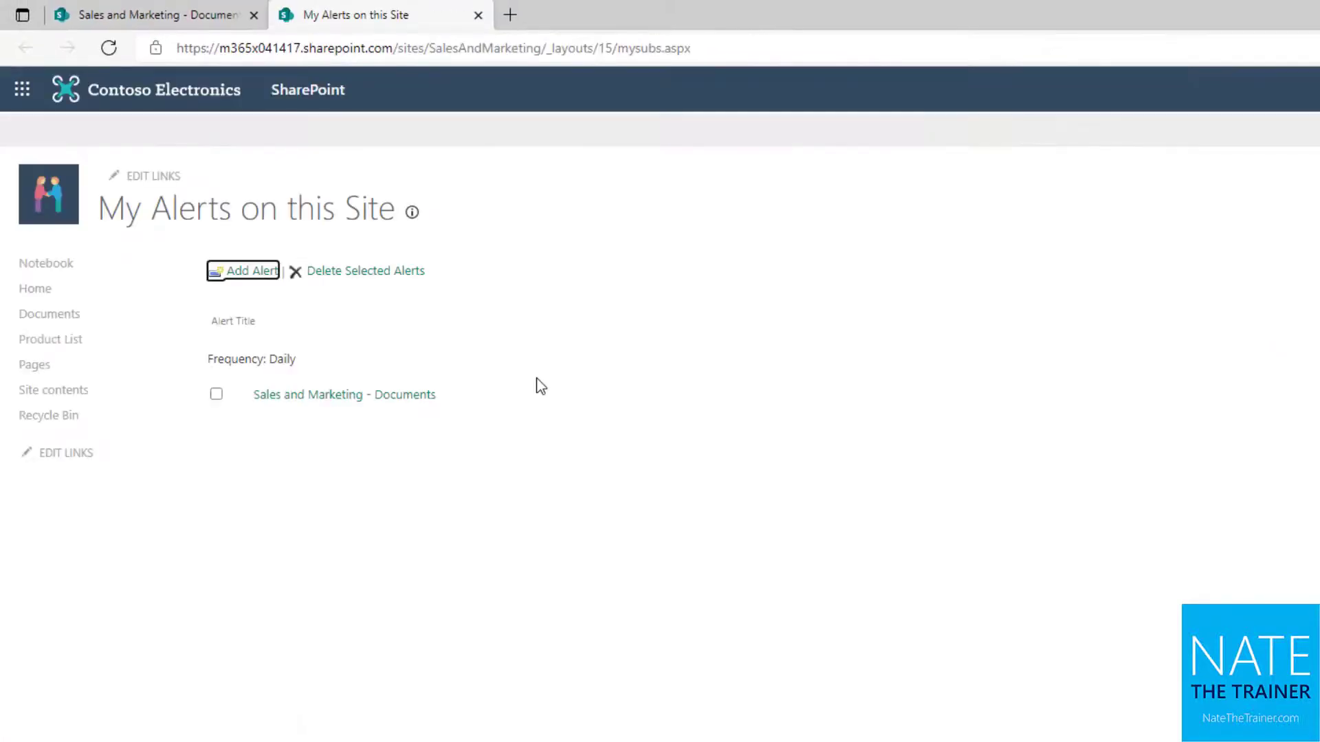
{"action": "left_click", "coordinate": [216, 394]}
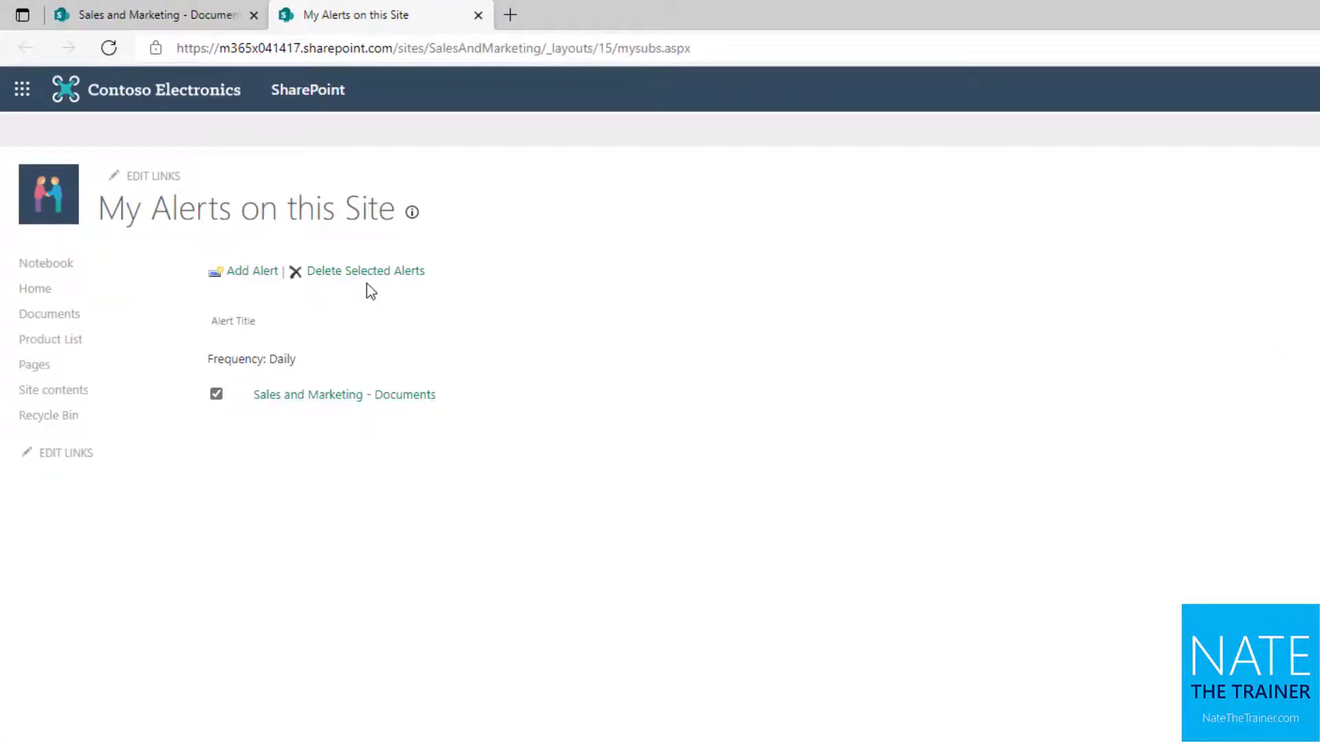
{"action": "left_click", "coordinate": [217, 393]}
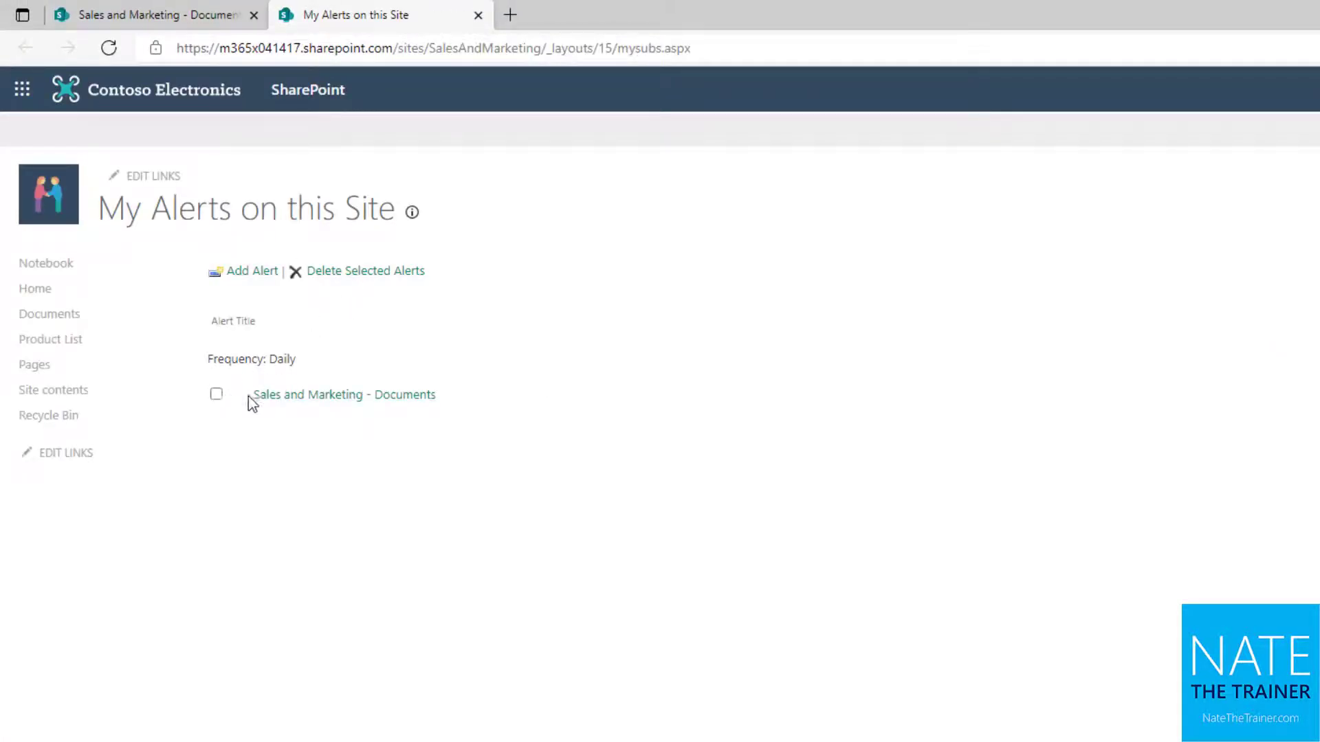
{"action": "left_click", "coordinate": [343, 394]}
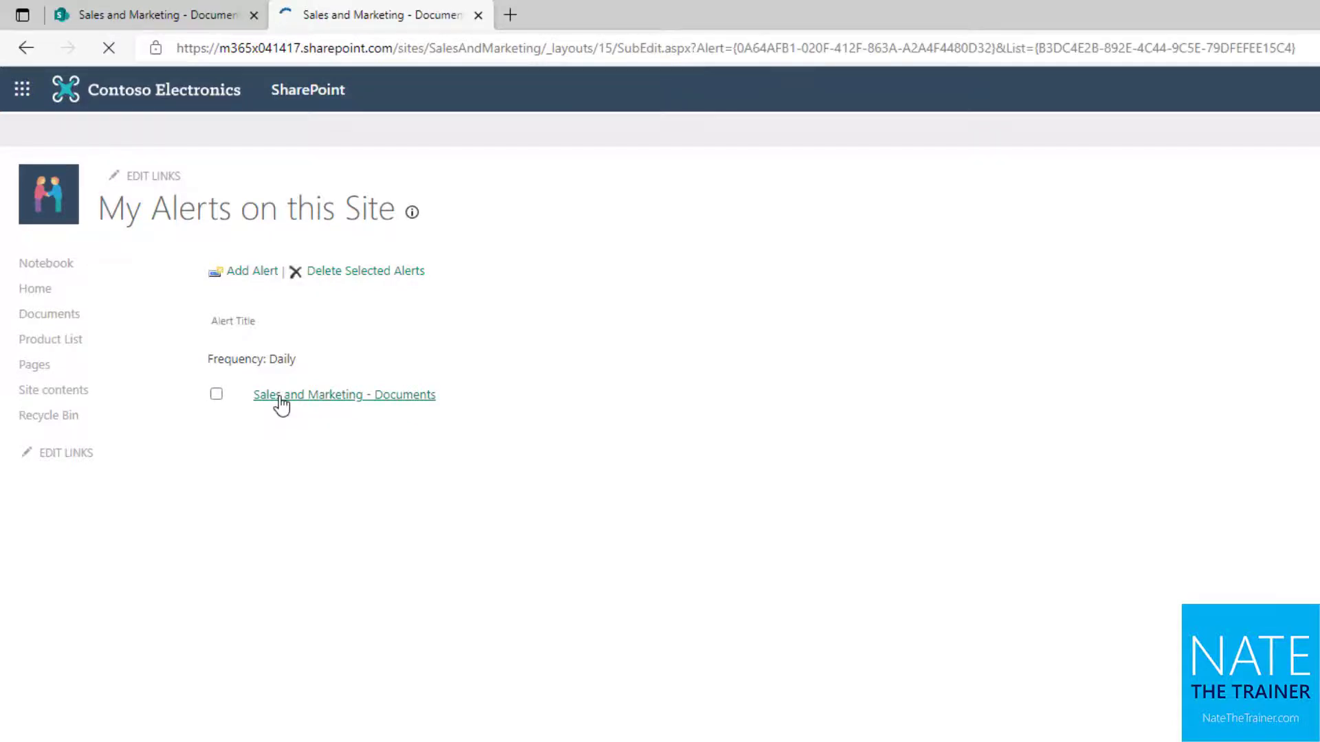
{"action": "left_click", "coordinate": [344, 393]}
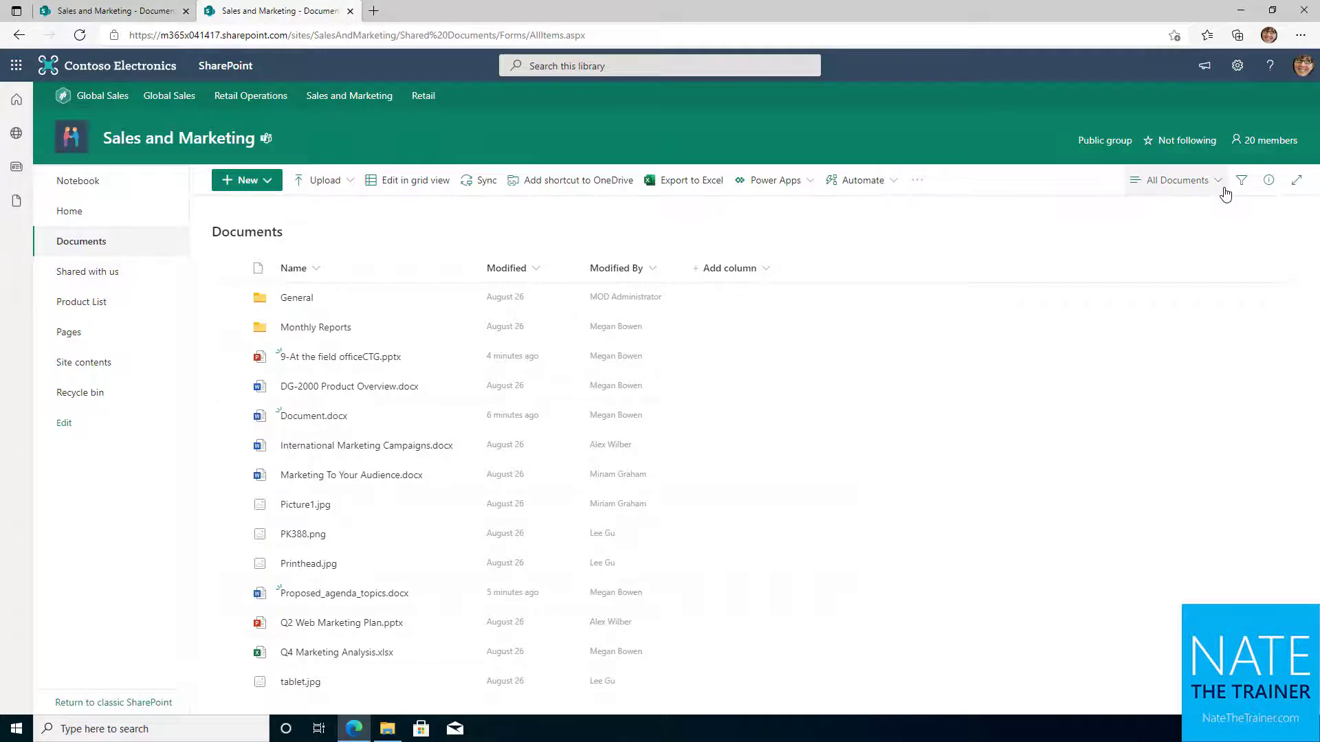
{"action": "mouse_move", "coordinate": [1241, 180]}
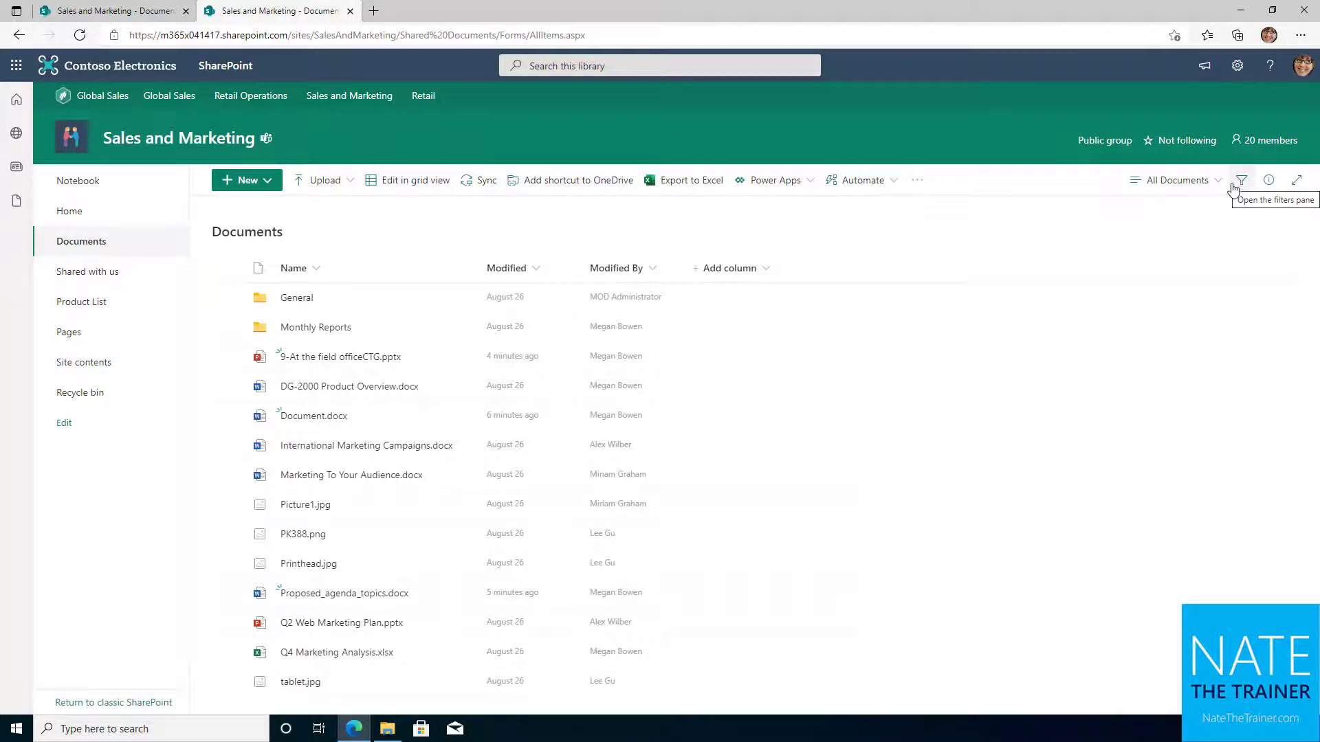
- Expand the All Documents view dropdown to show List, Compact List, Tiles and view options
{"action": "left_click", "coordinate": [1172, 180]}
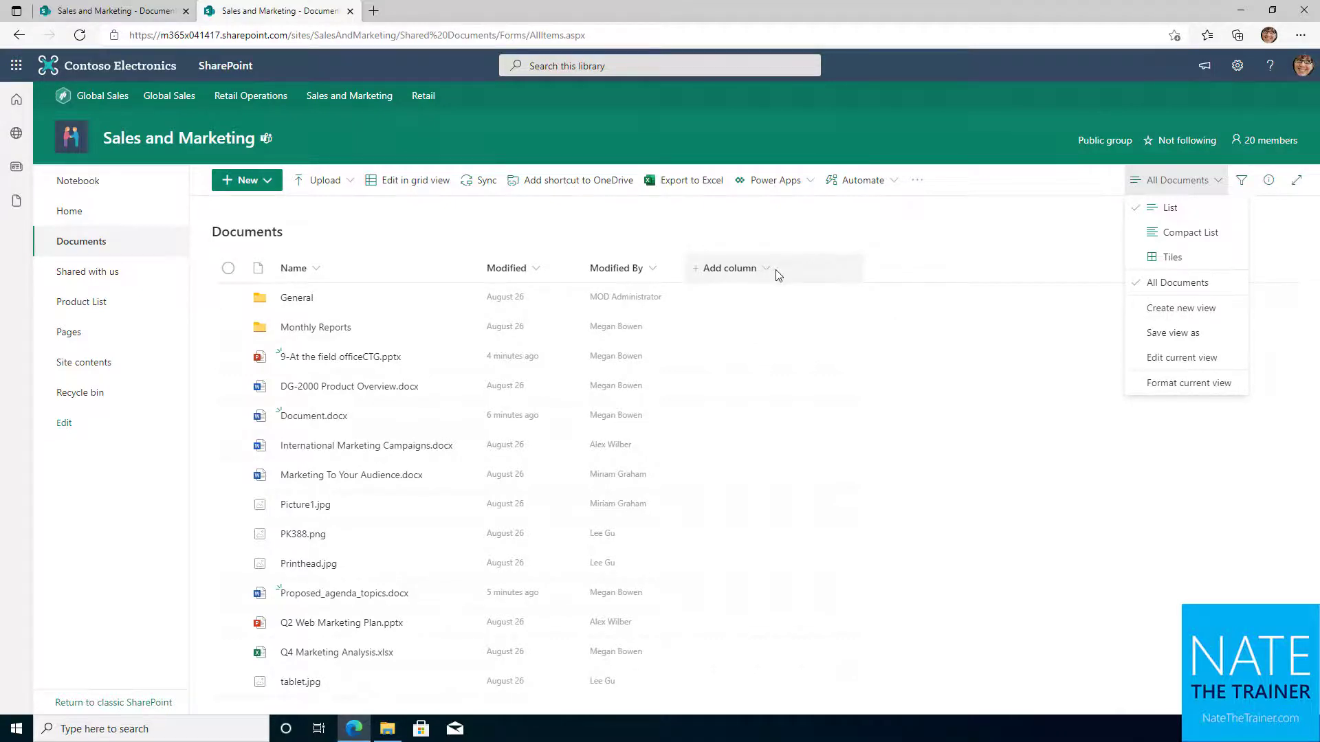
{"action": "mouse_move", "coordinate": [875, 285]}
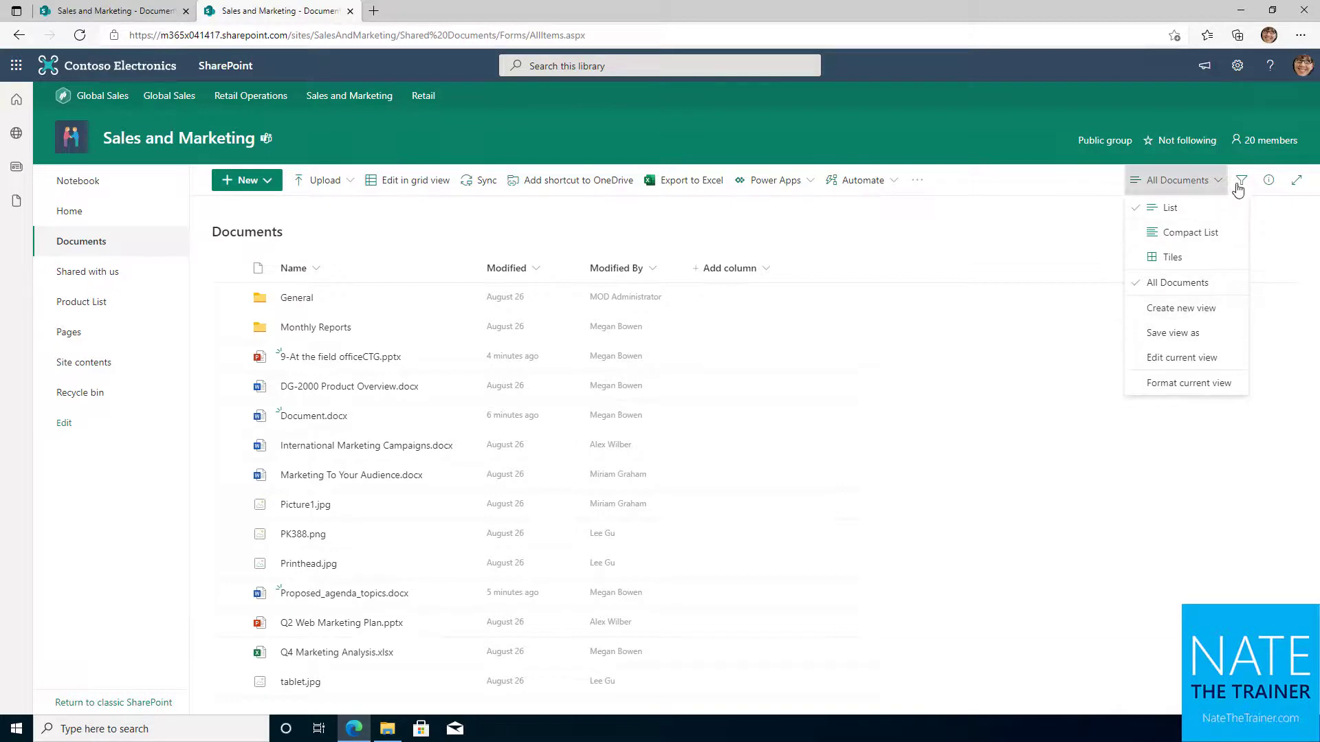
- Filter the library to PowerPoint files modified by Megan Bowen, leaving one file
{"action": "left_click", "coordinate": [1240, 180]}
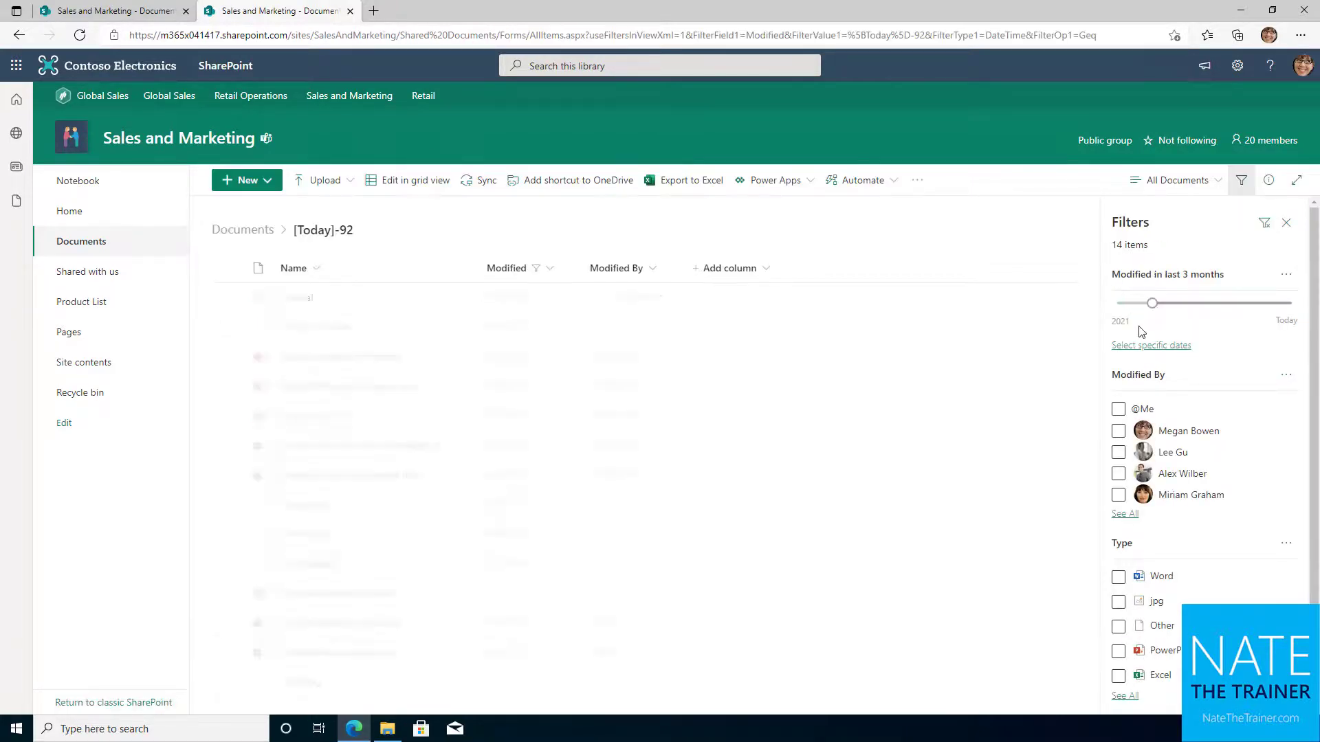
{"action": "left_click", "coordinate": [1118, 430]}
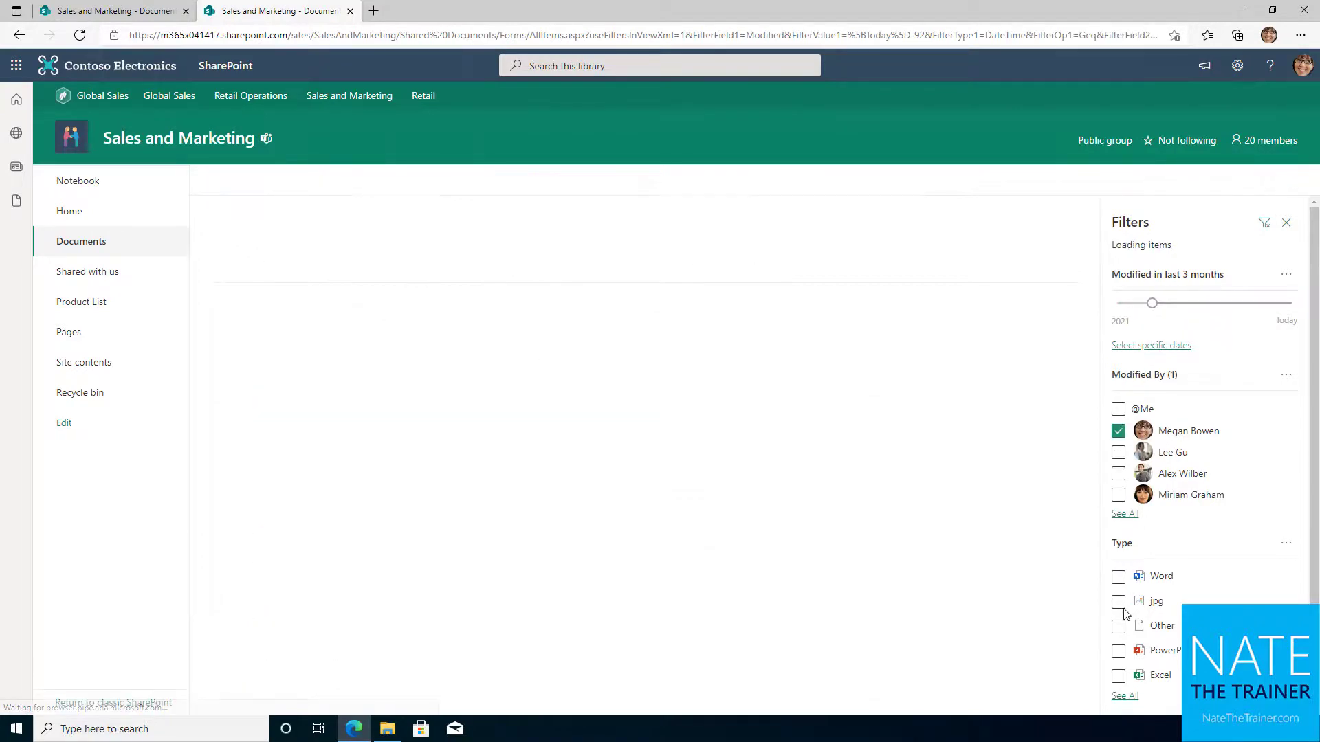
{"action": "left_click", "coordinate": [1118, 650]}
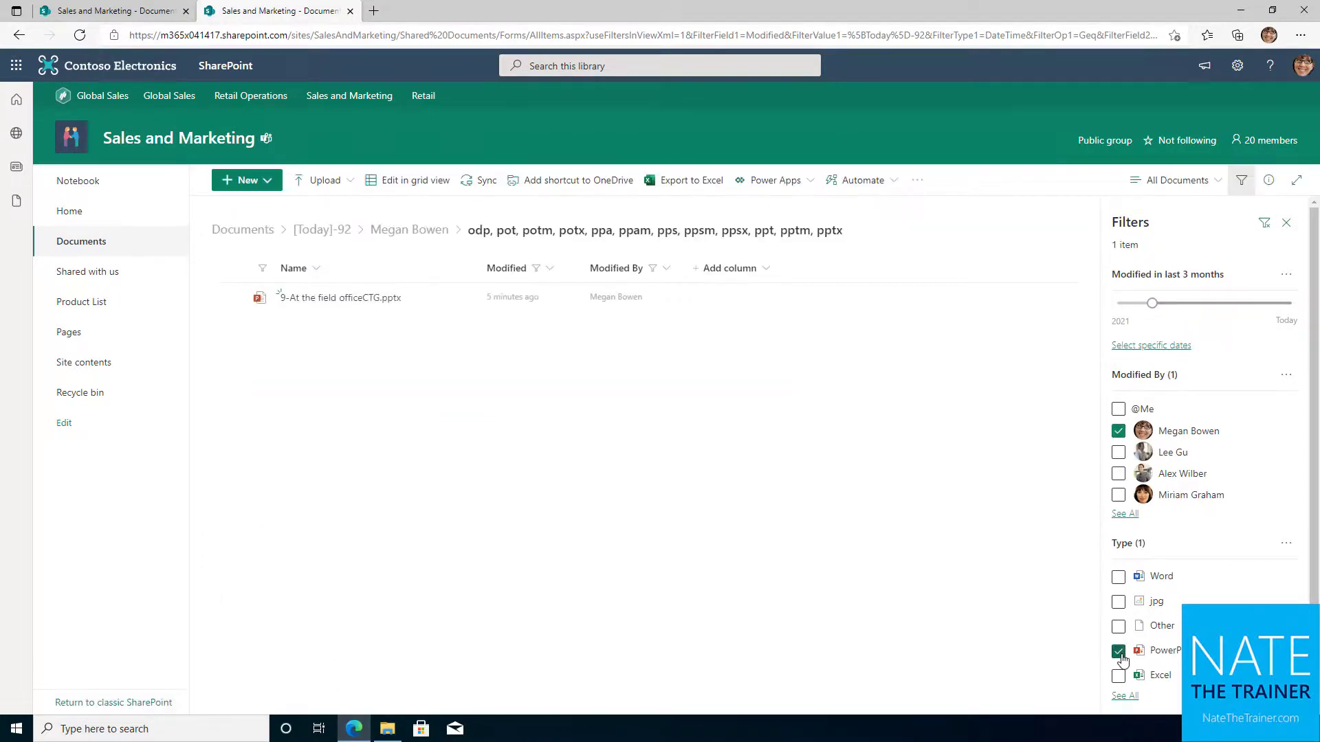